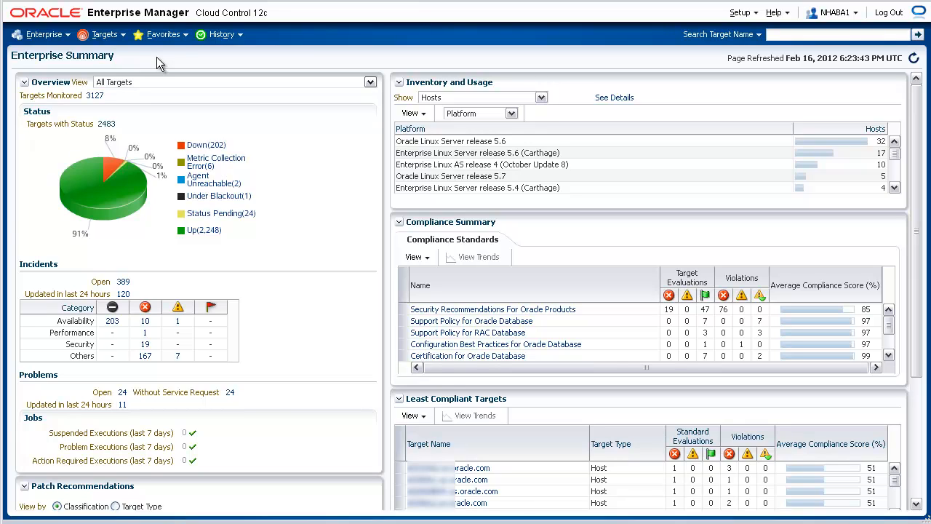
Step: Open the Enterprise menu to show its Provisioning and Patching options
left_click(44, 34)
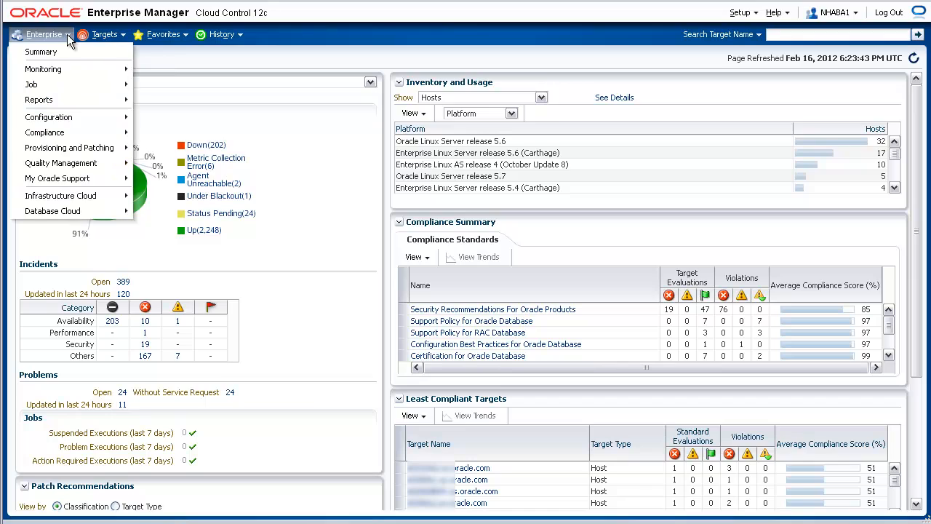
mouse_move(64, 98)
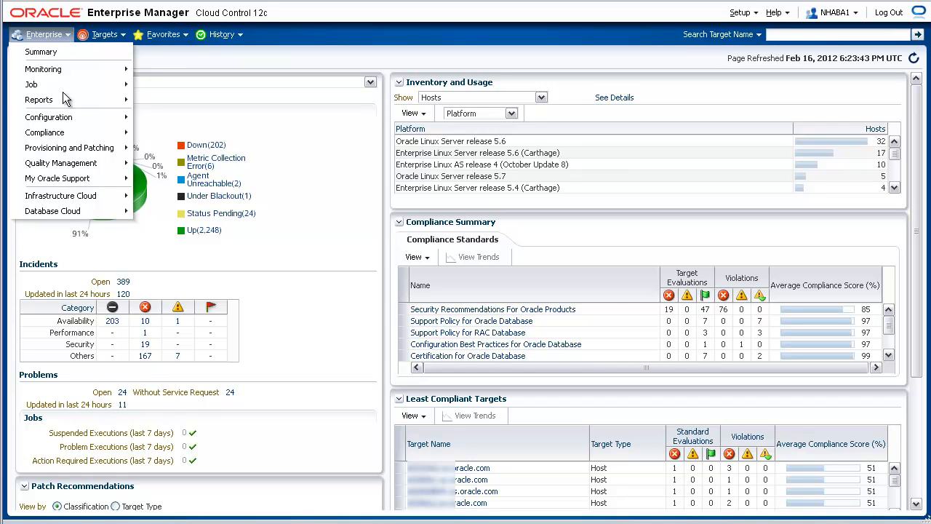
mouse_move(69, 147)
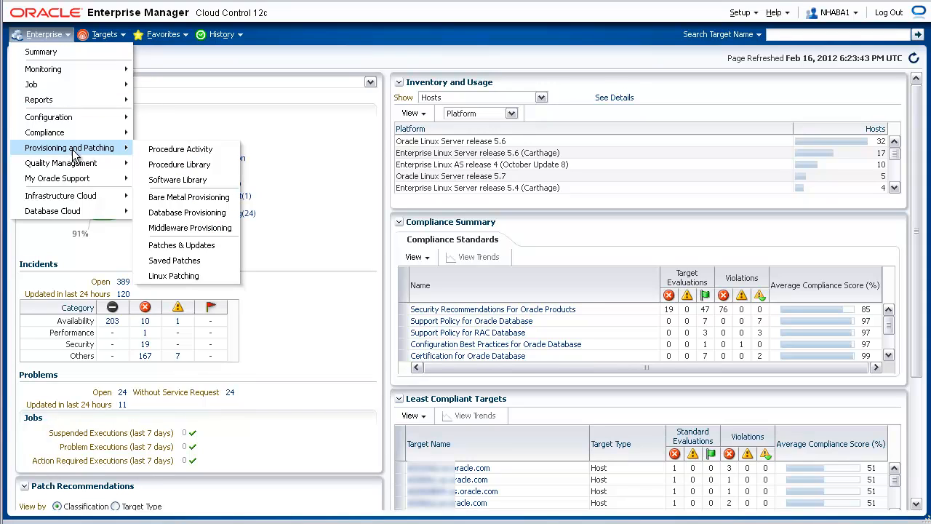
mouse_move(180, 149)
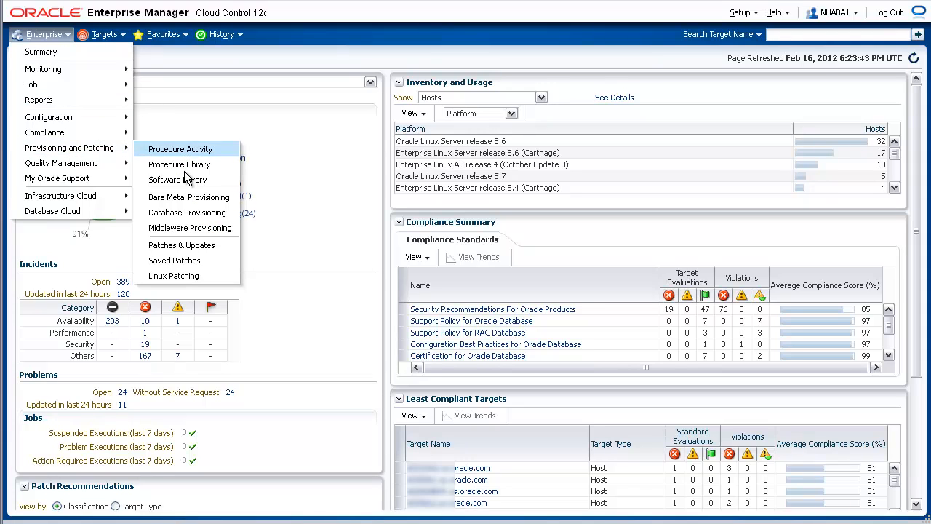
mouse_move(181, 245)
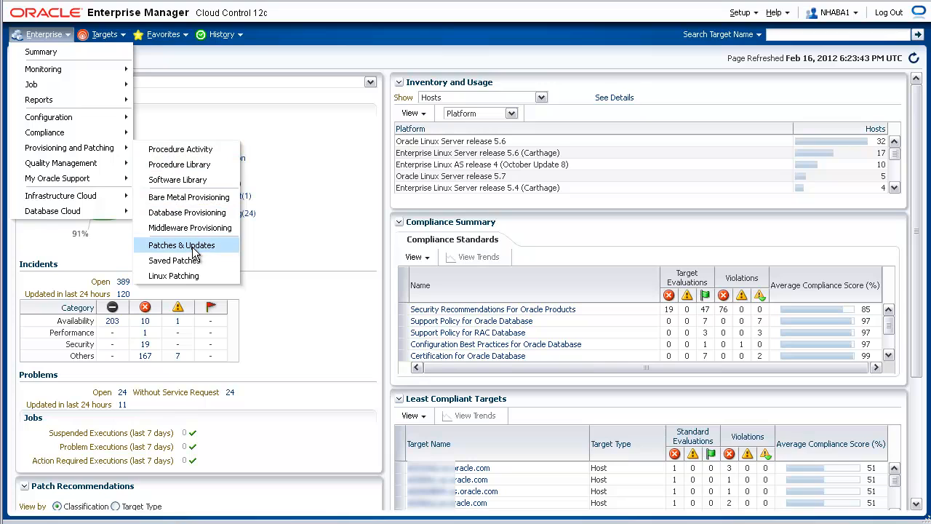
Step: Set up an advanced patch search for Oracle WebLogic Server, release WLS 10.3.5
left_click(182, 244)
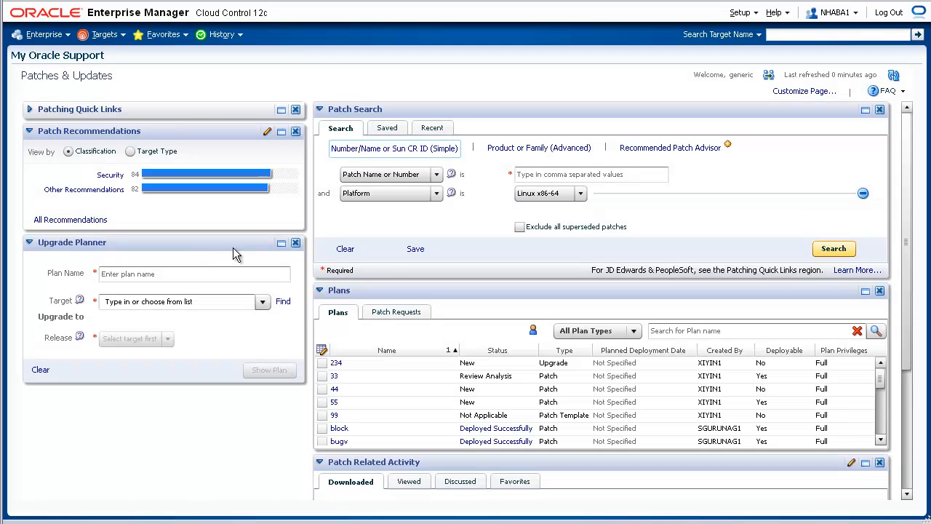
mouse_move(397, 113)
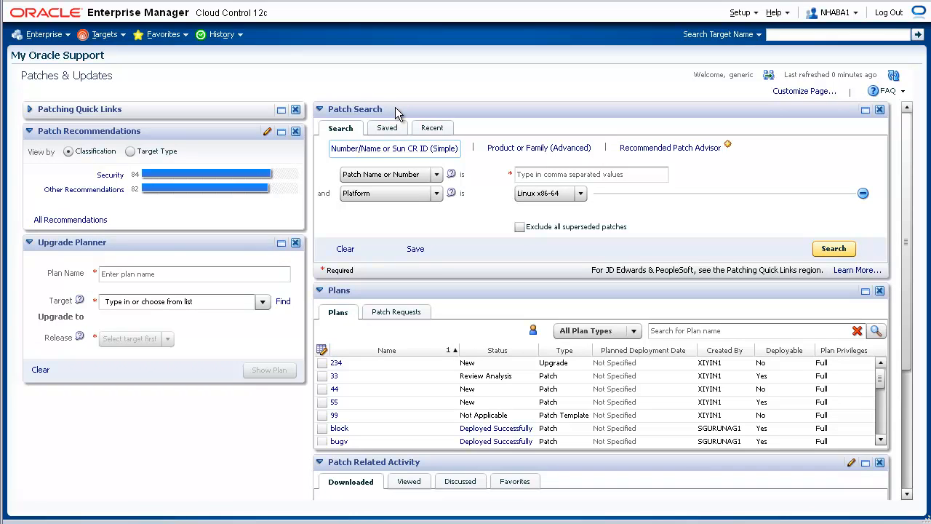
mouse_move(394, 148)
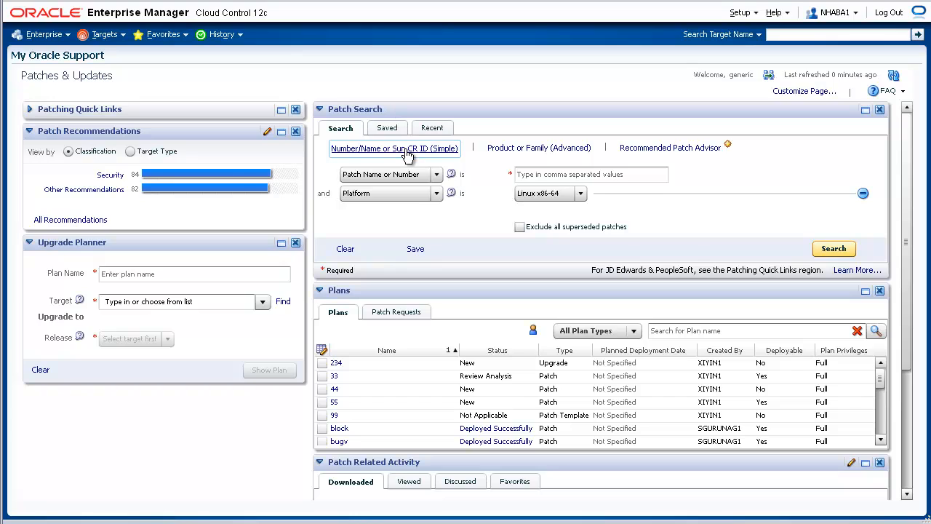
mouse_move(432, 153)
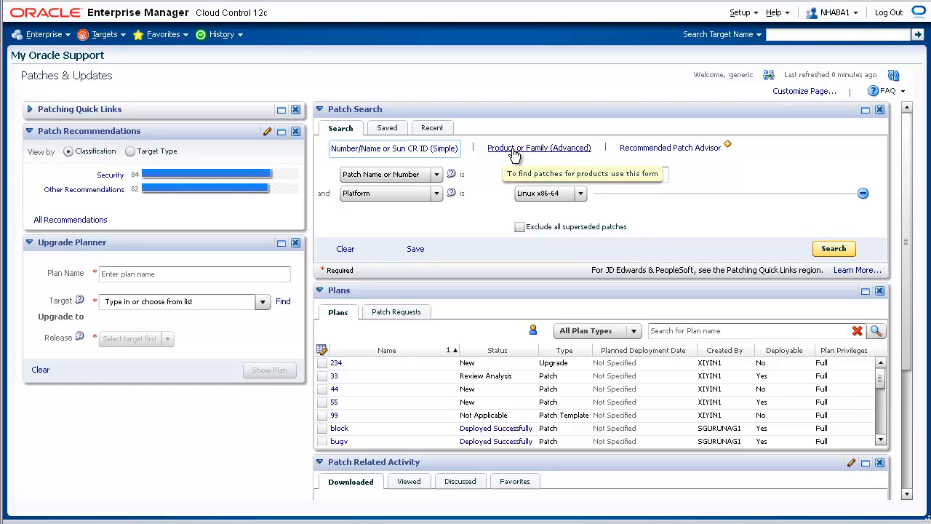
left_click(539, 148)
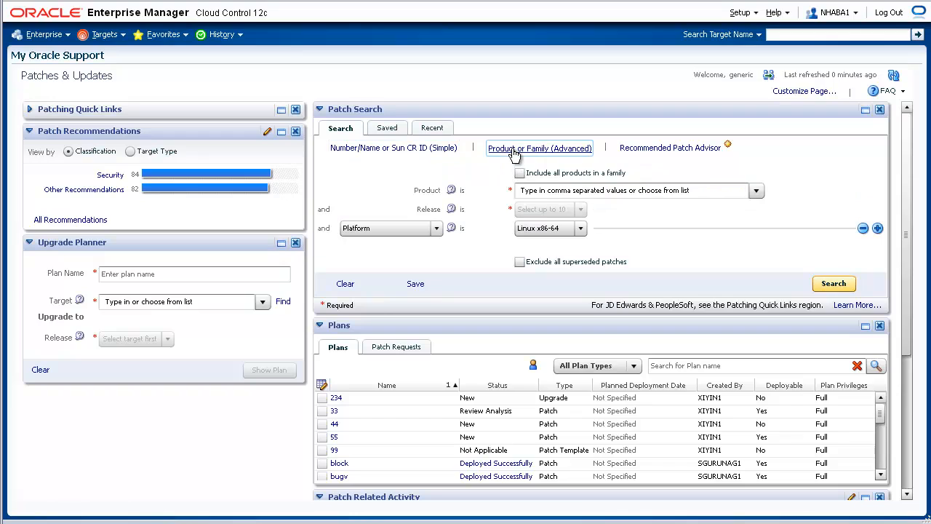
left_click(633, 189)
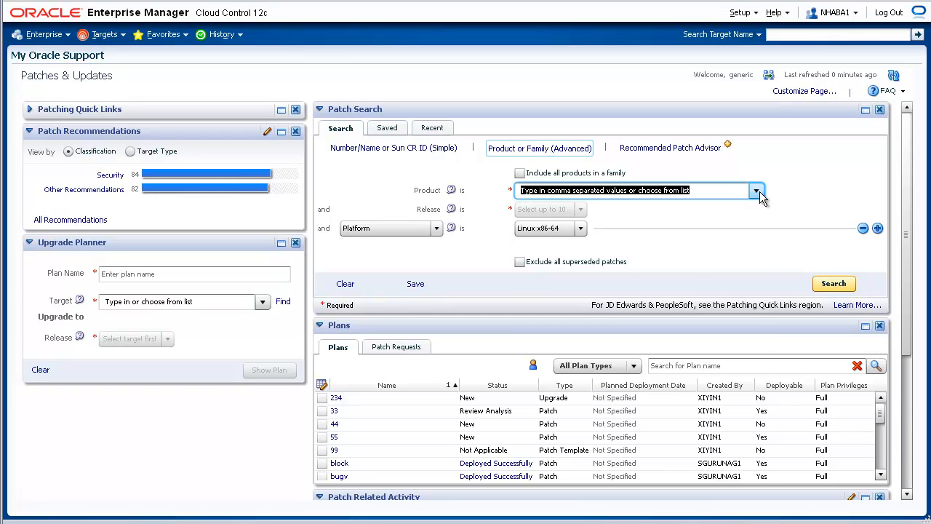
left_click(756, 190)
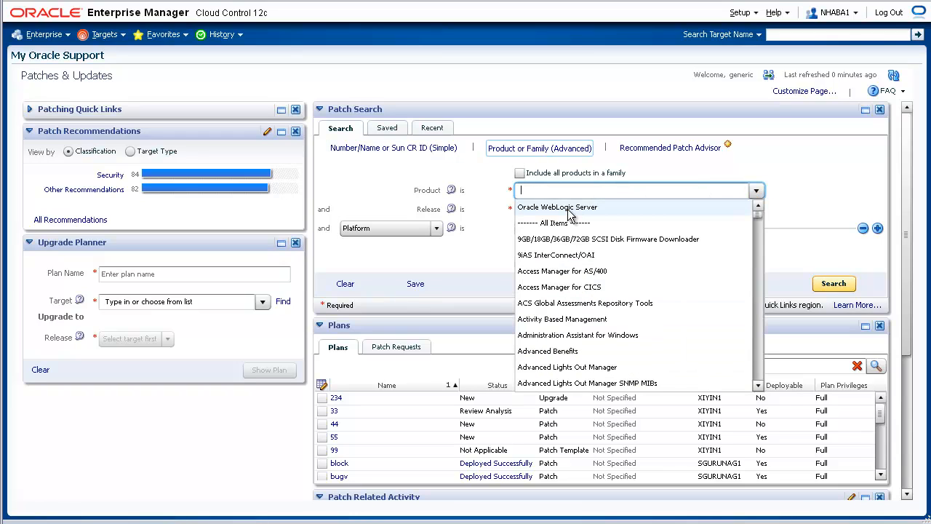
left_click(557, 206)
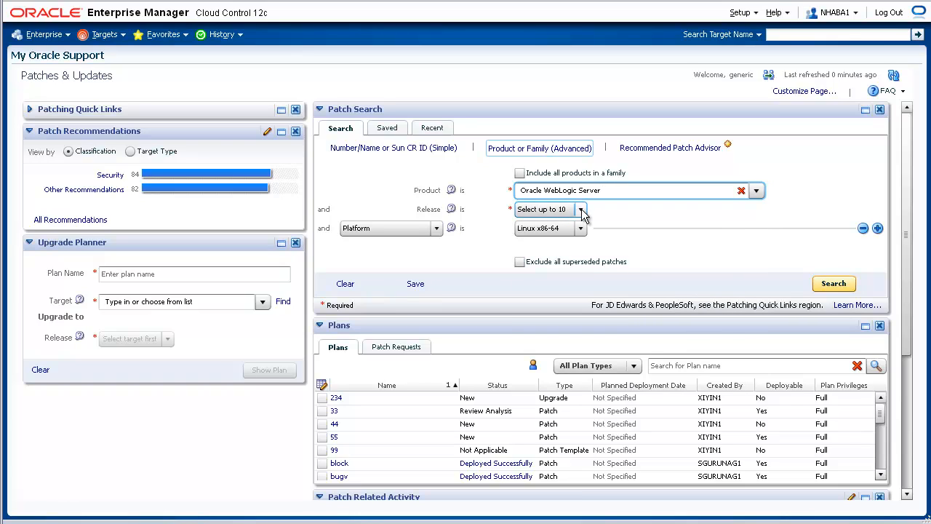
left_click(580, 209)
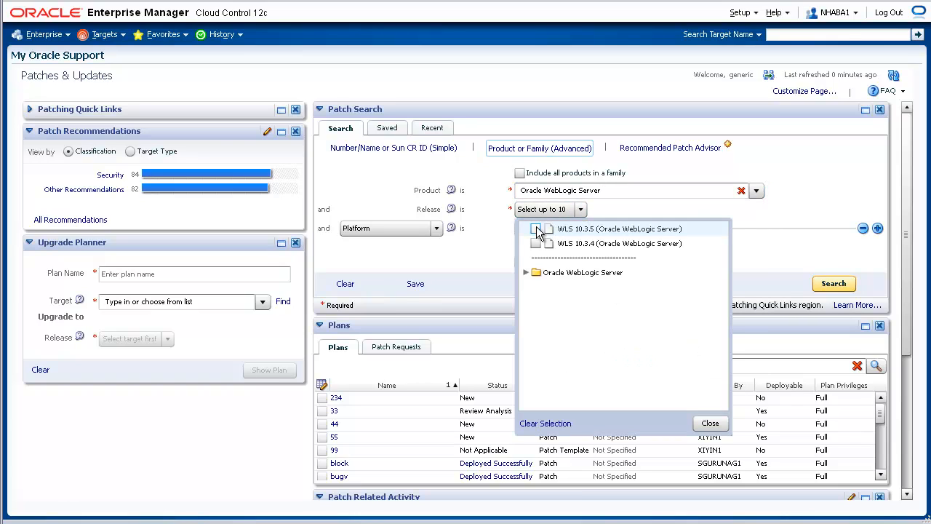
left_click(536, 229)
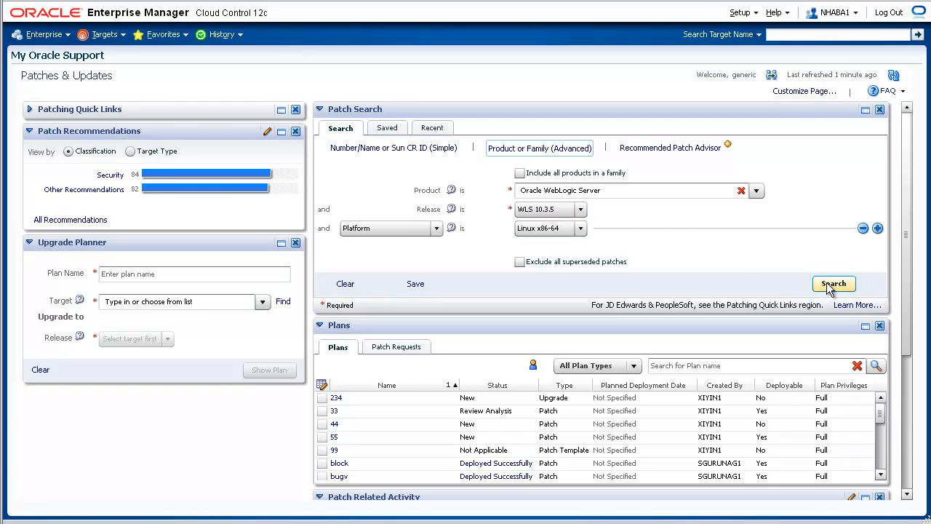
Step: Run the search, uncheck patch 10023173, and select patches 9793078 and 9956275
left_click(834, 284)
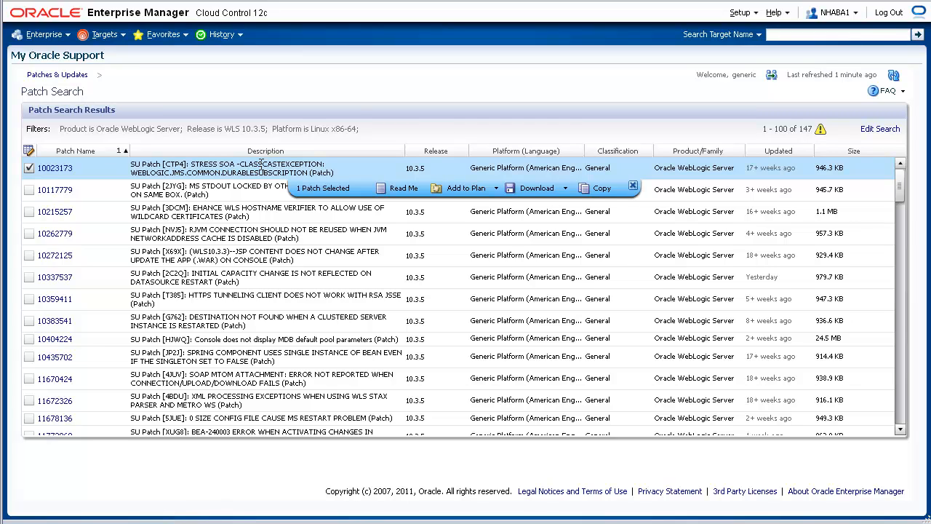
mouse_move(399, 188)
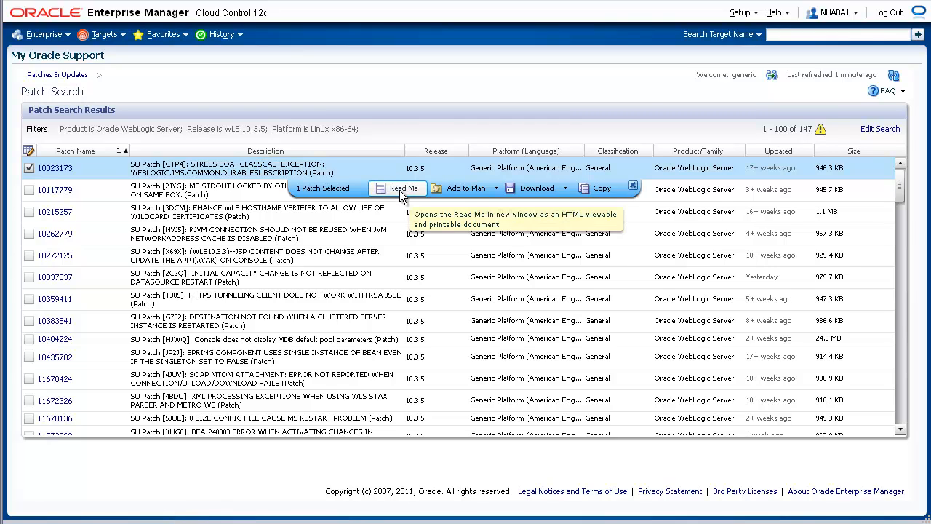
mouse_move(457, 188)
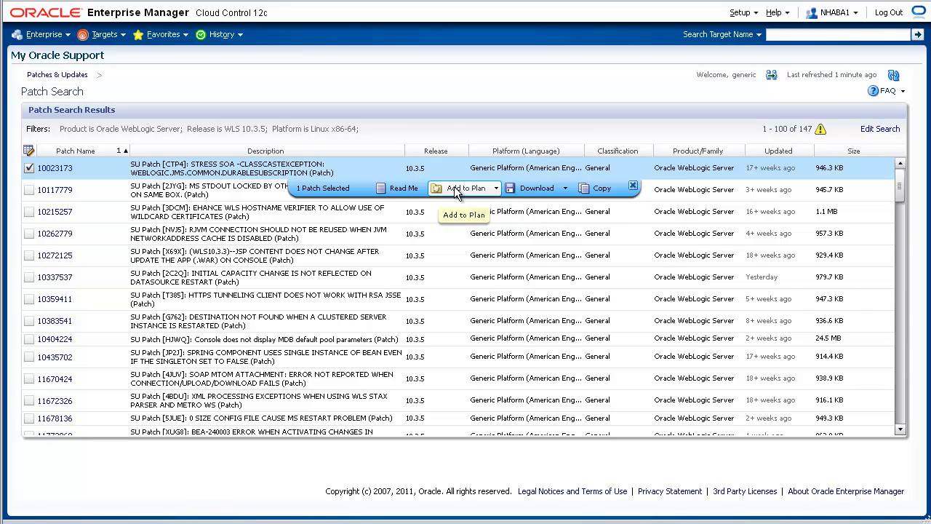
mouse_move(536, 188)
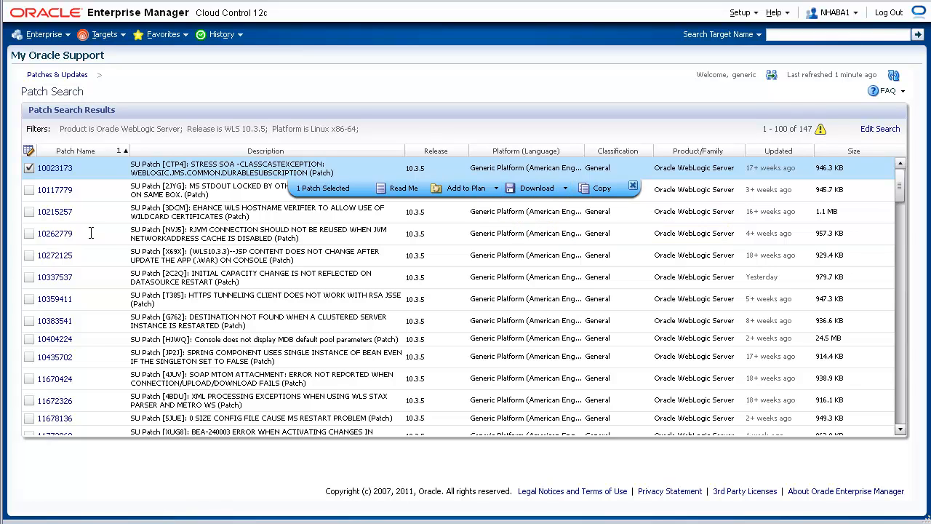
left_click(29, 168)
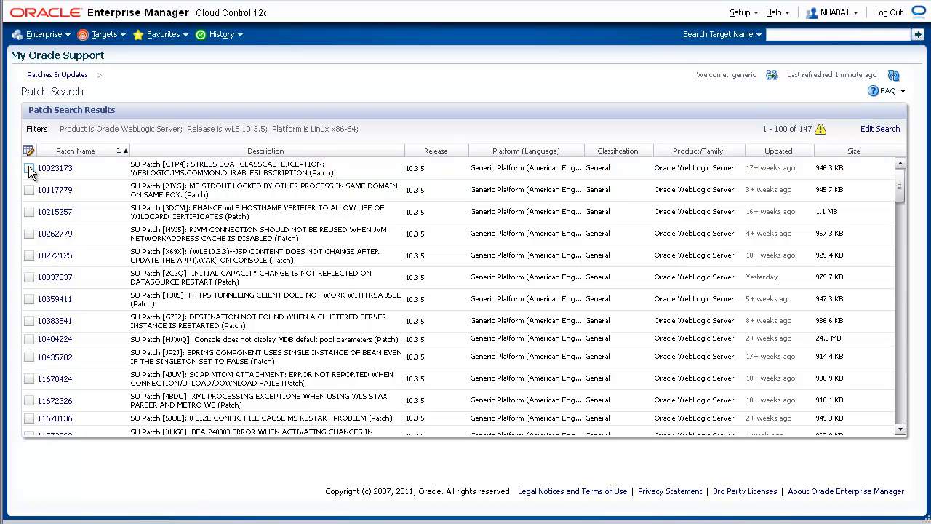
mouse_move(375, 258)
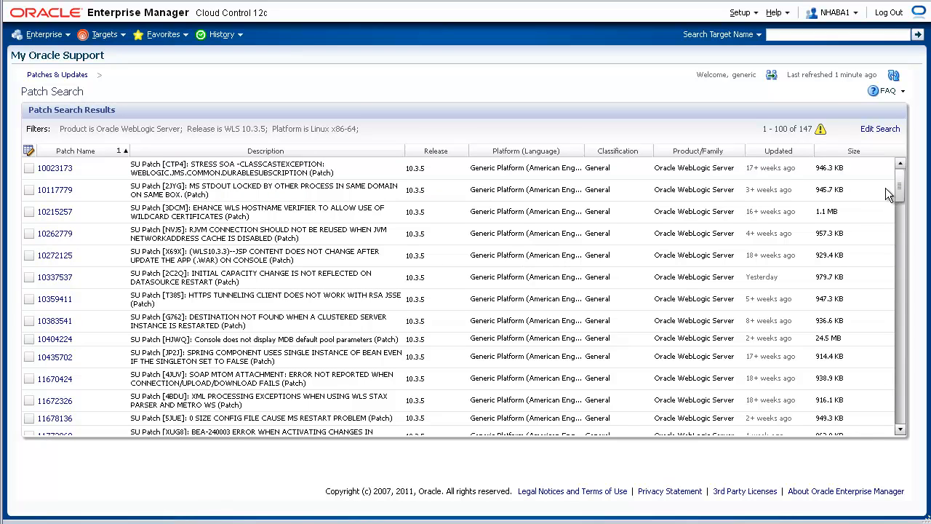
scroll("down", 3)
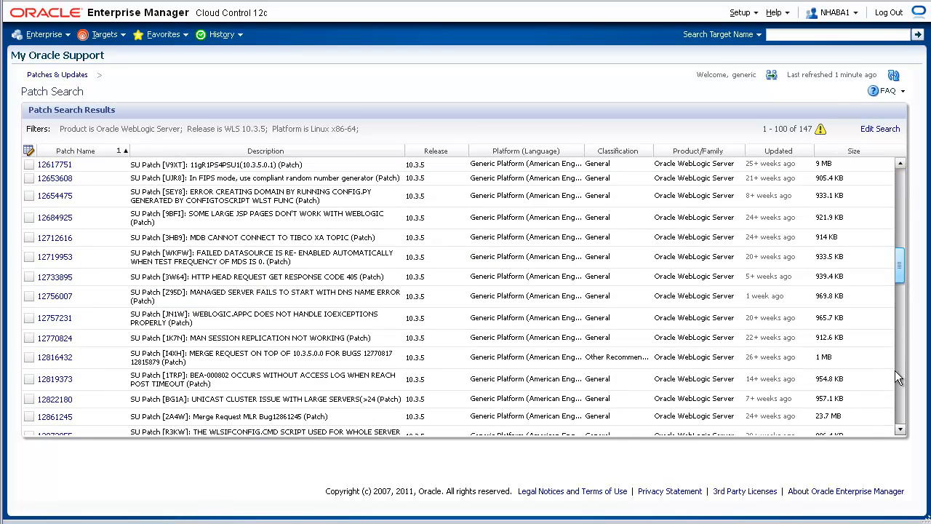
scroll("down", 3)
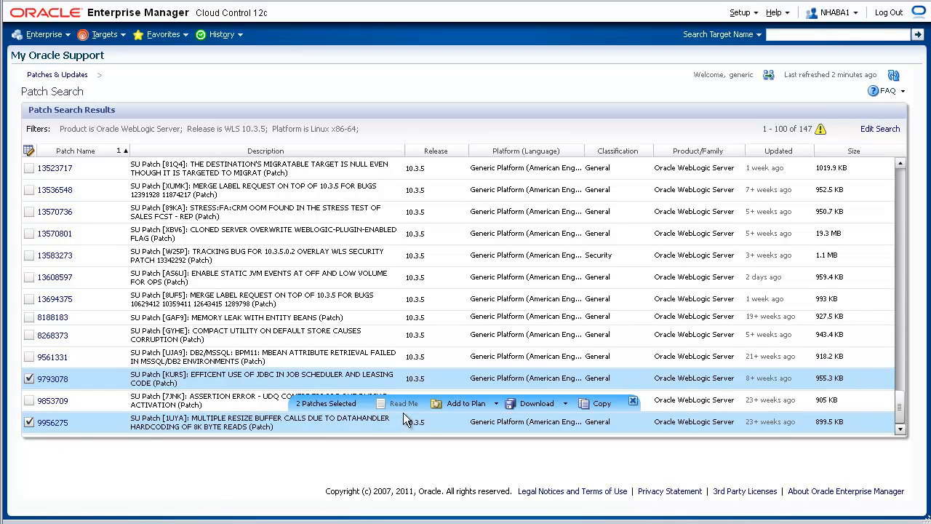
Step: Start a new patch plan named 'Production_1035_Plan' for the two selected patches
left_click(465, 403)
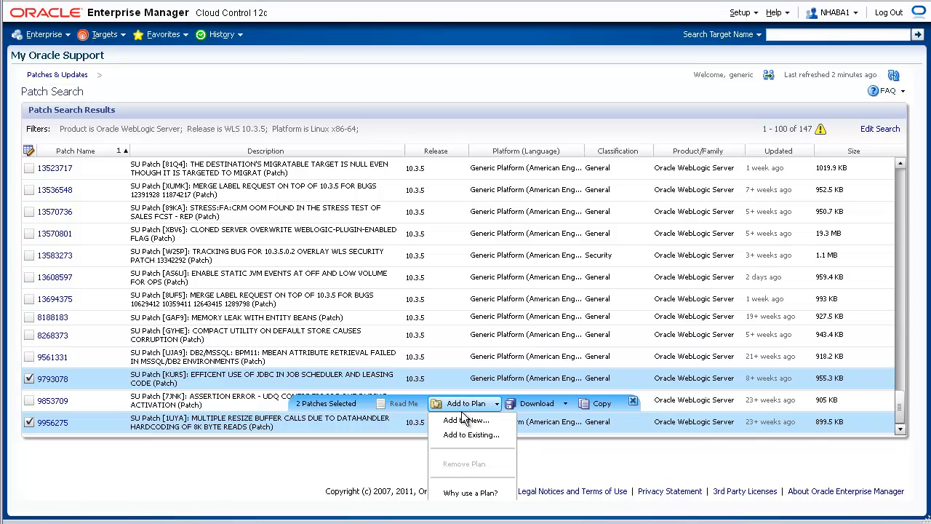
left_click(466, 420)
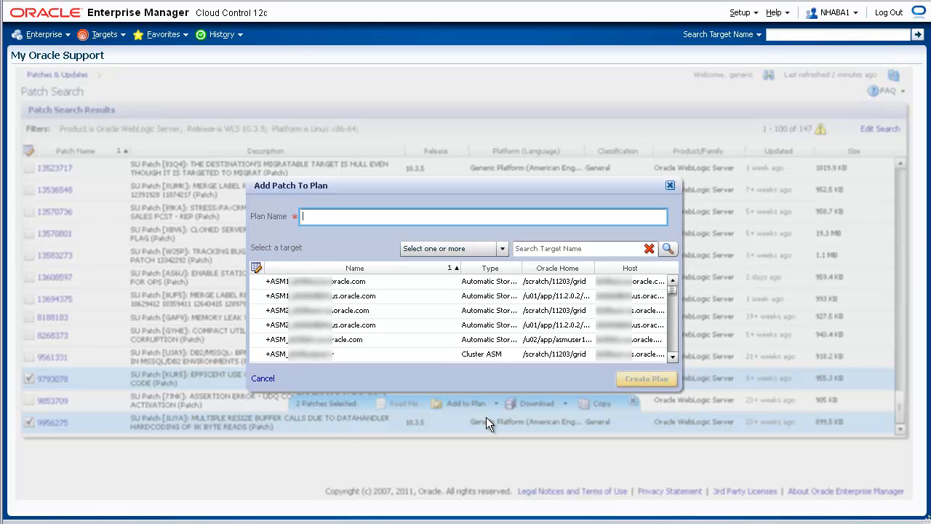
type("Production_1035_Plan")
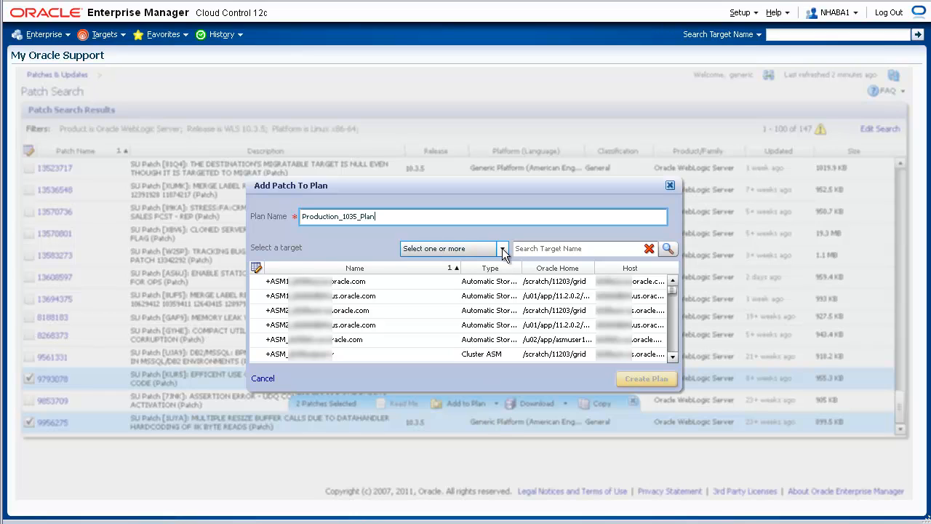
Step: Filter targets to Oracle WebLogic Domain and choose Domain1035_Verify as the target
left_click(502, 249)
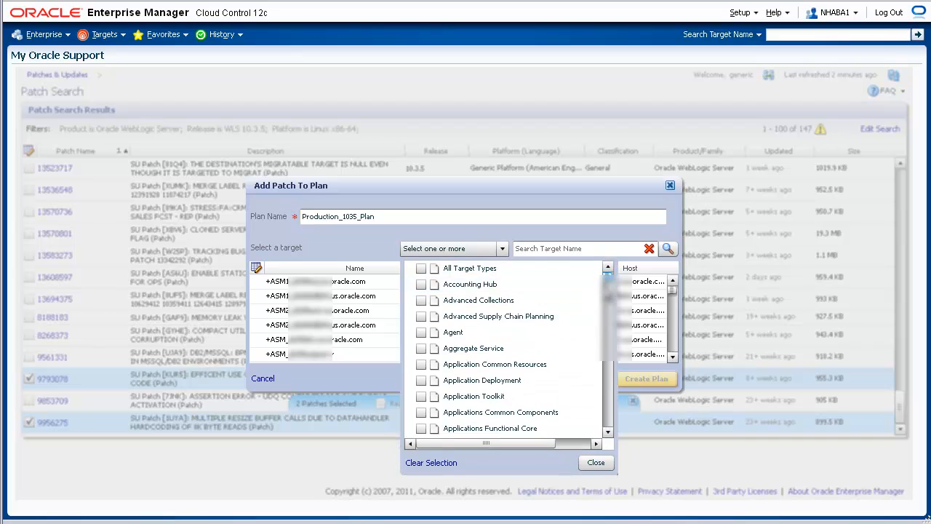
scroll("down", 3)
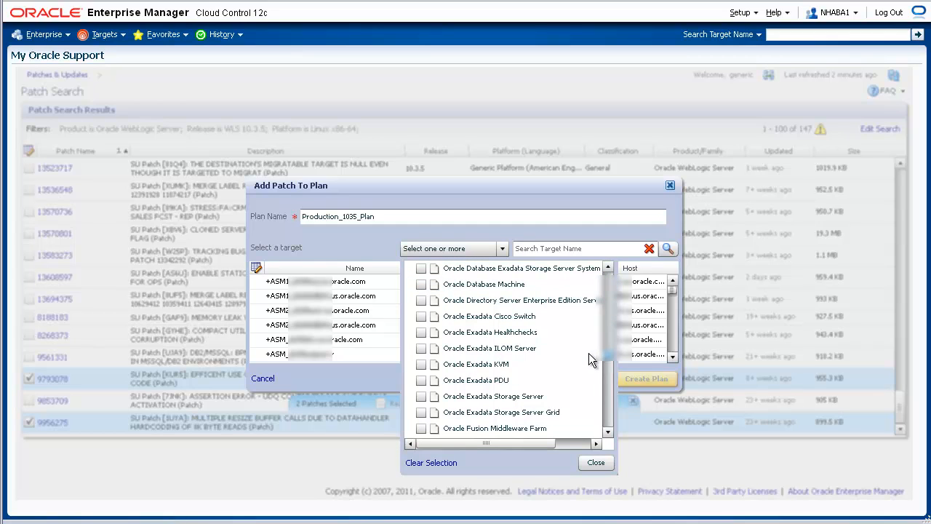
scroll("down", 3)
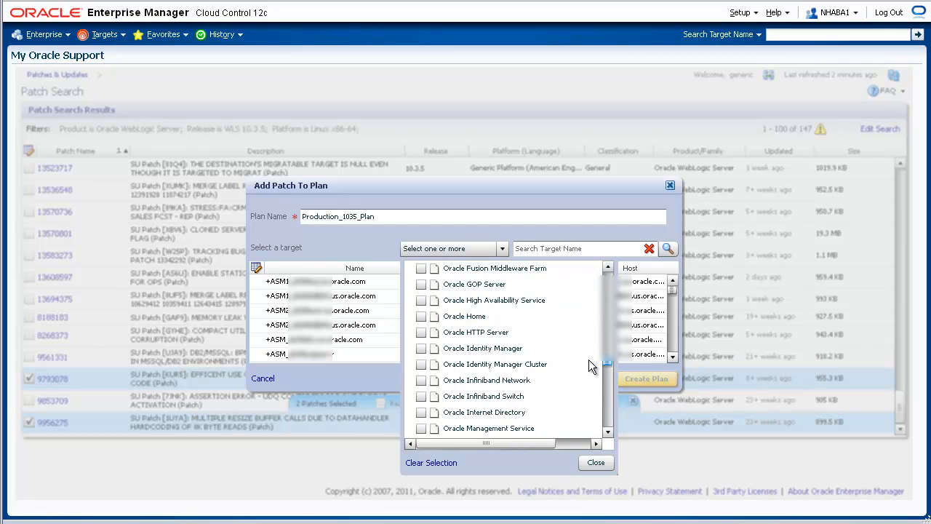
scroll("down", 3)
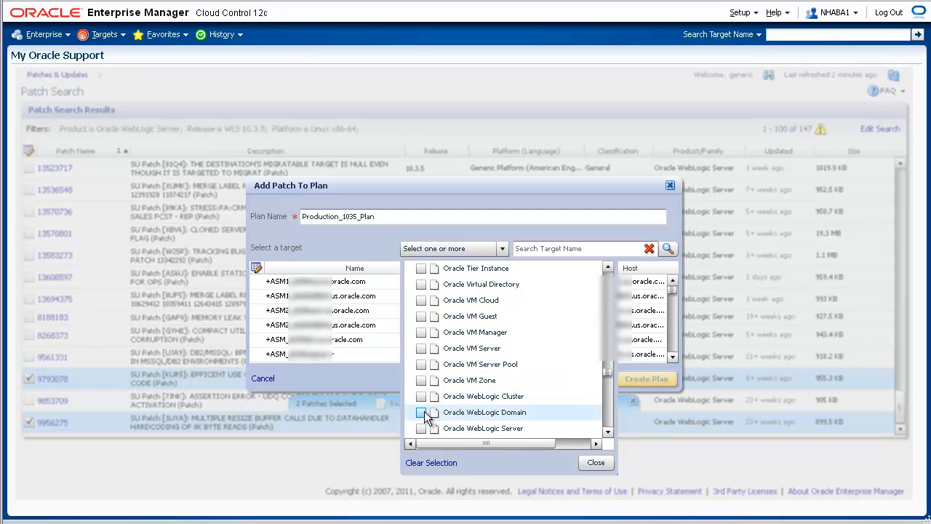
left_click(422, 413)
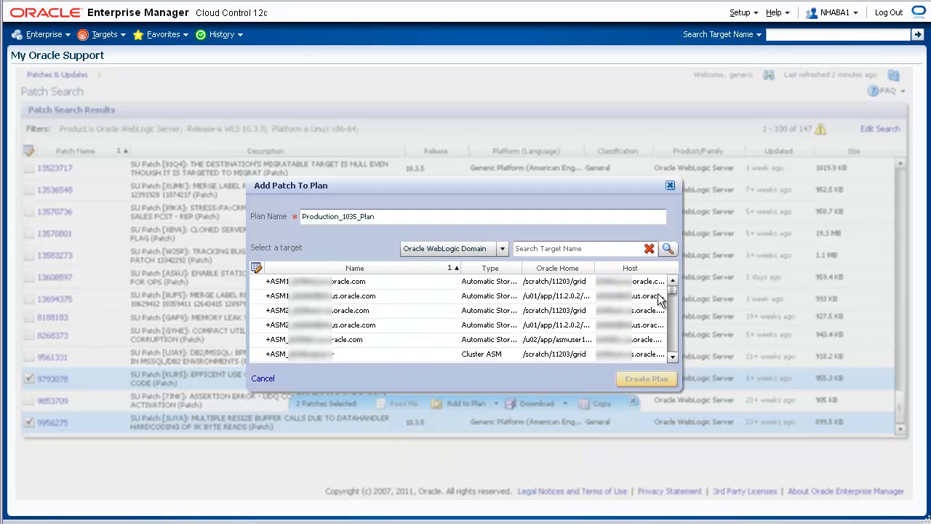
left_click(667, 248)
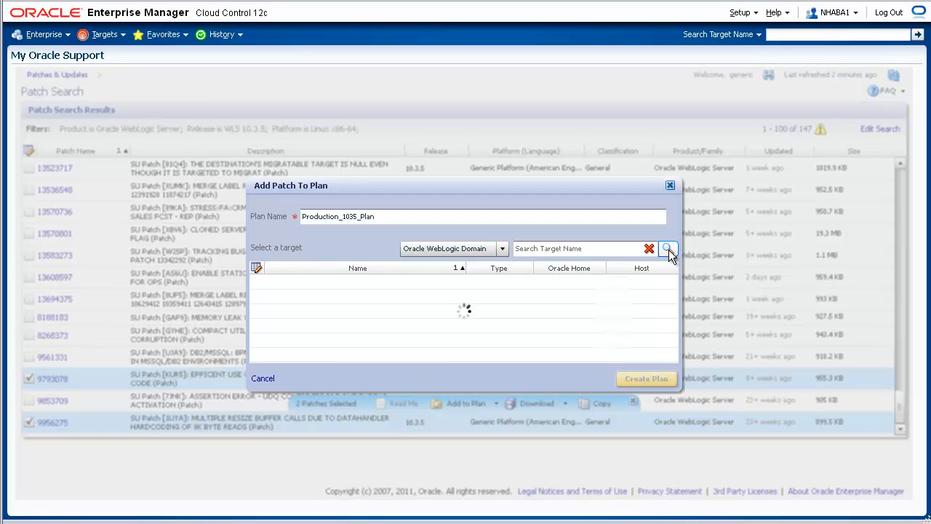
left_click(667, 248)
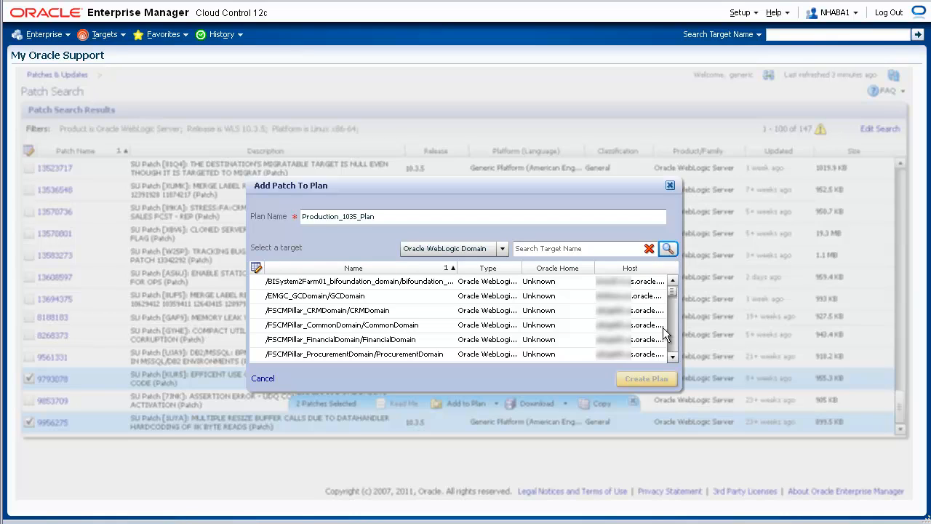
scroll("down", 3)
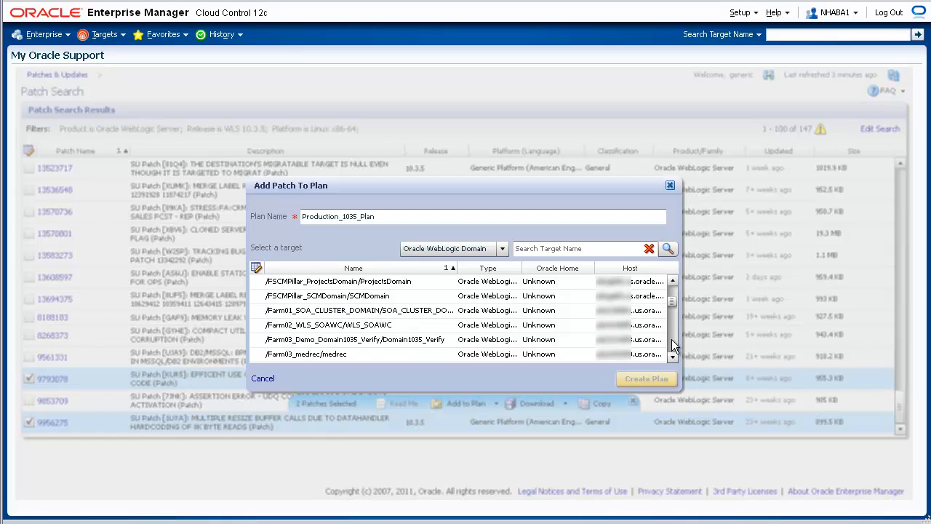
left_click(356, 339)
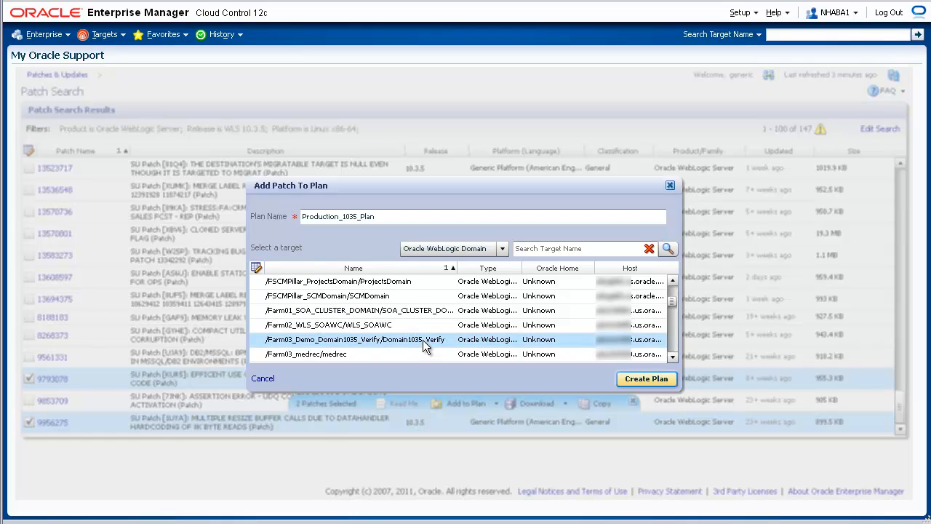
mouse_move(614, 368)
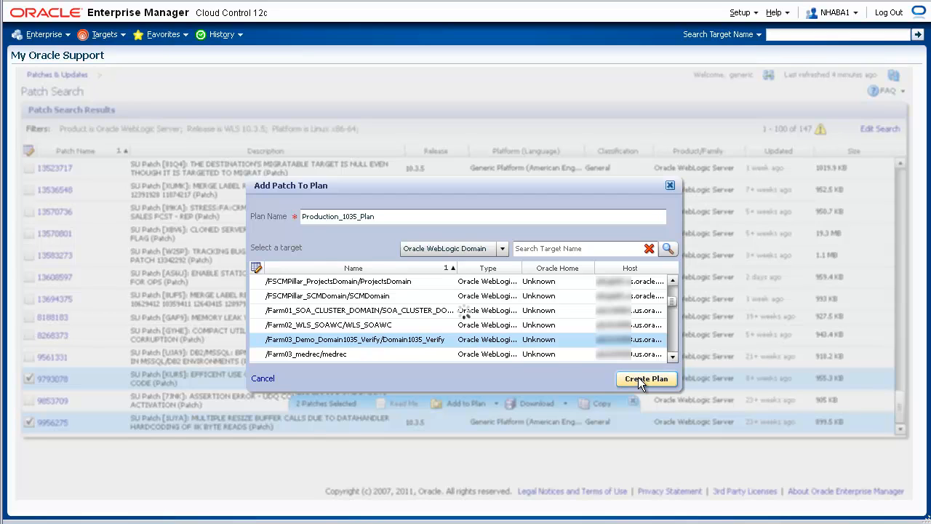
Step: Create Production_1035_Plan and open it from the View Plan confirmation link
left_click(646, 379)
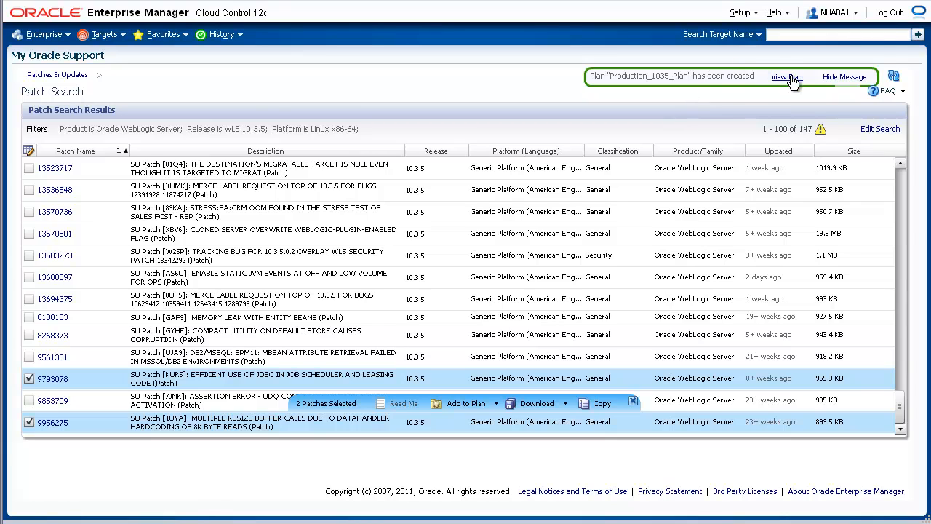
left_click(787, 76)
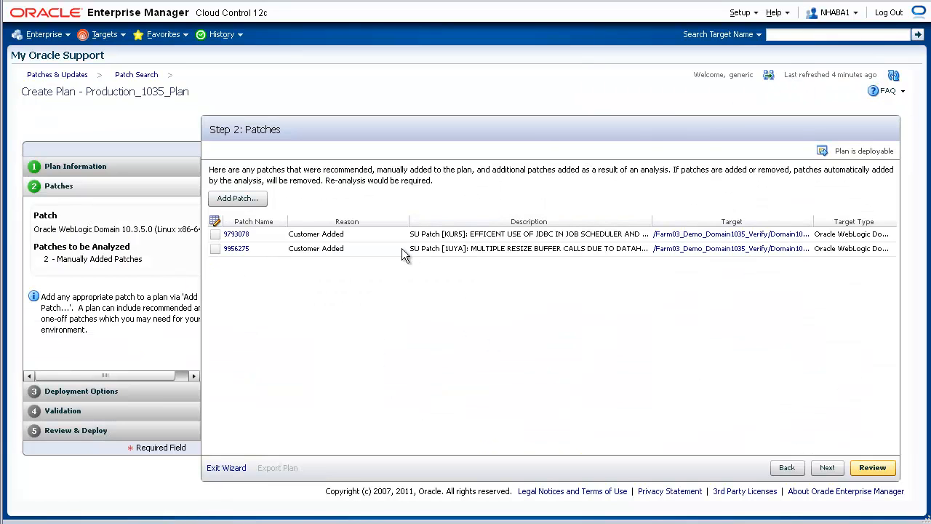
mouse_move(399, 262)
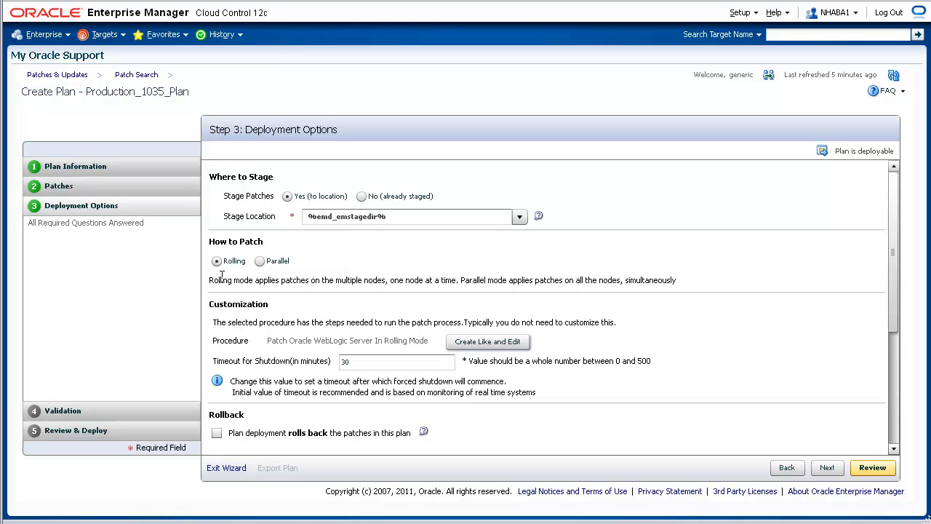
mouse_move(234, 280)
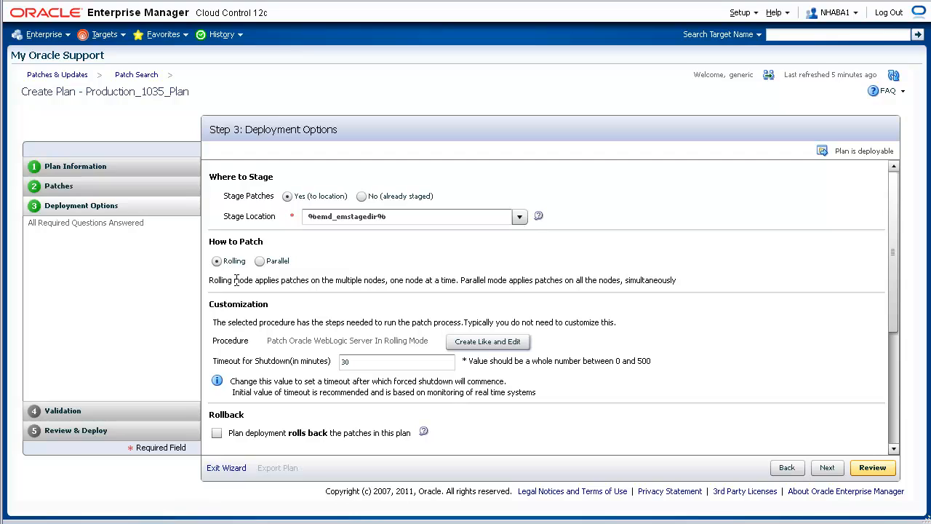
mouse_move(275, 275)
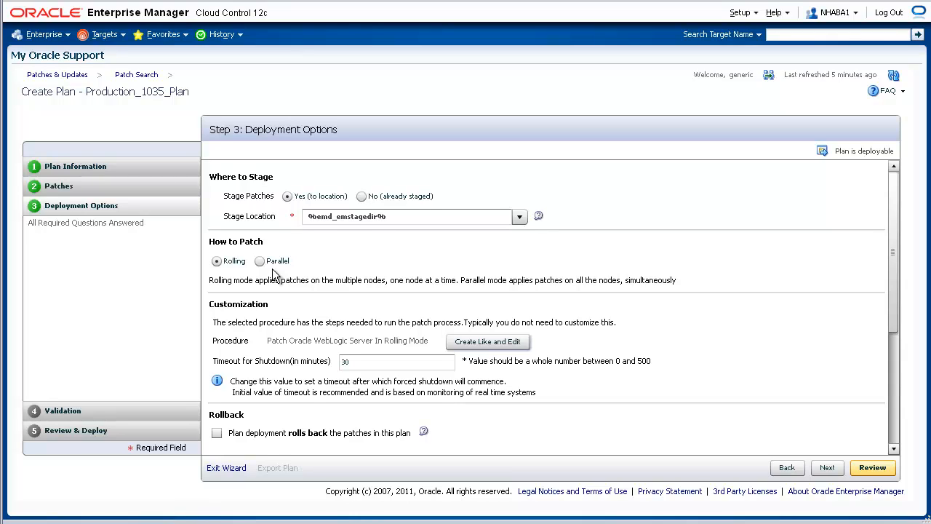
mouse_move(229, 434)
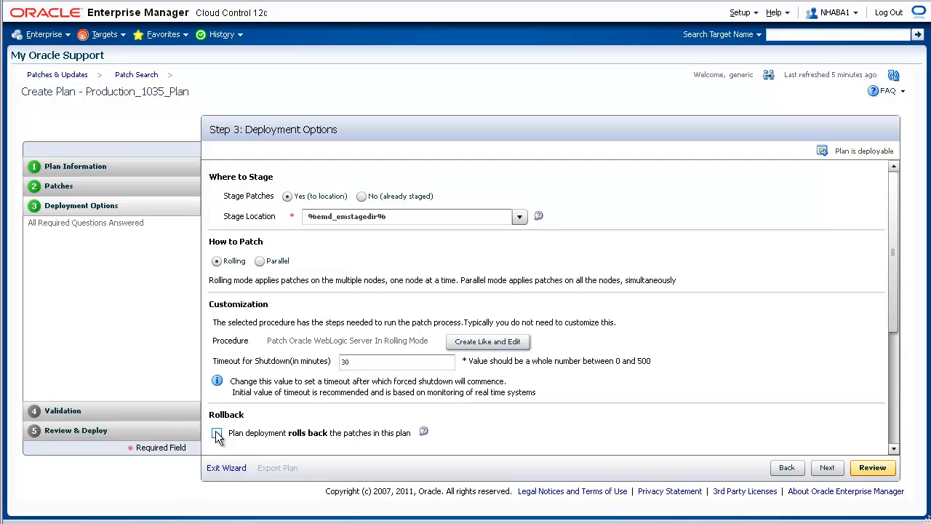
Step: Review the Deployment Options: rolling mode, staging location, and preferred credentials
scroll("down", 3)
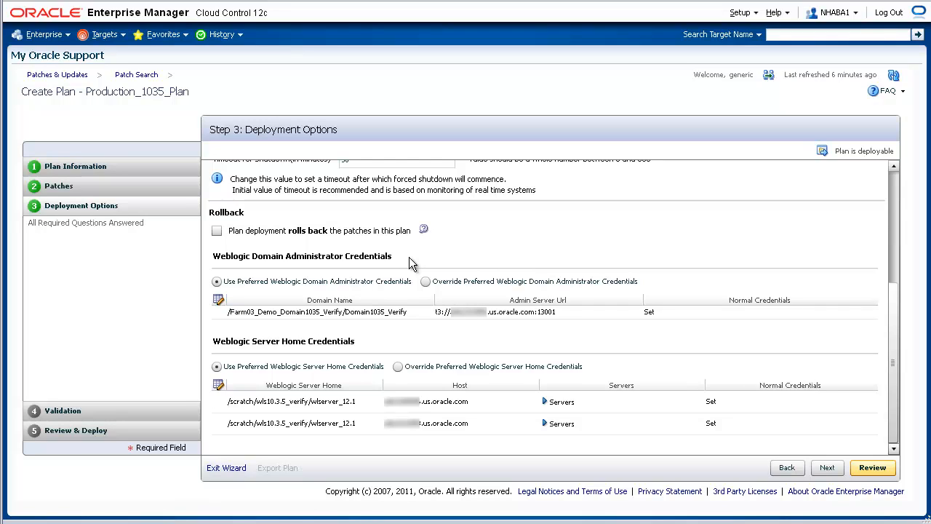
mouse_move(362, 351)
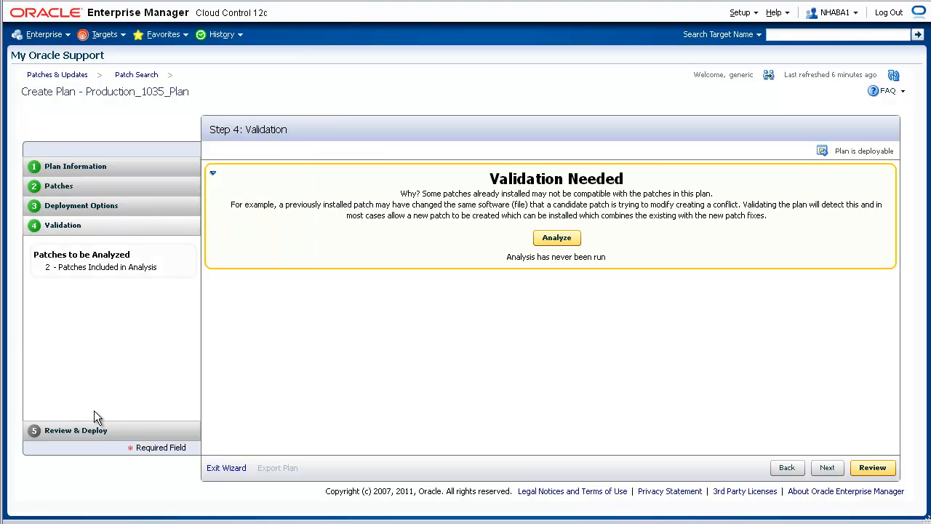
mouse_move(560, 255)
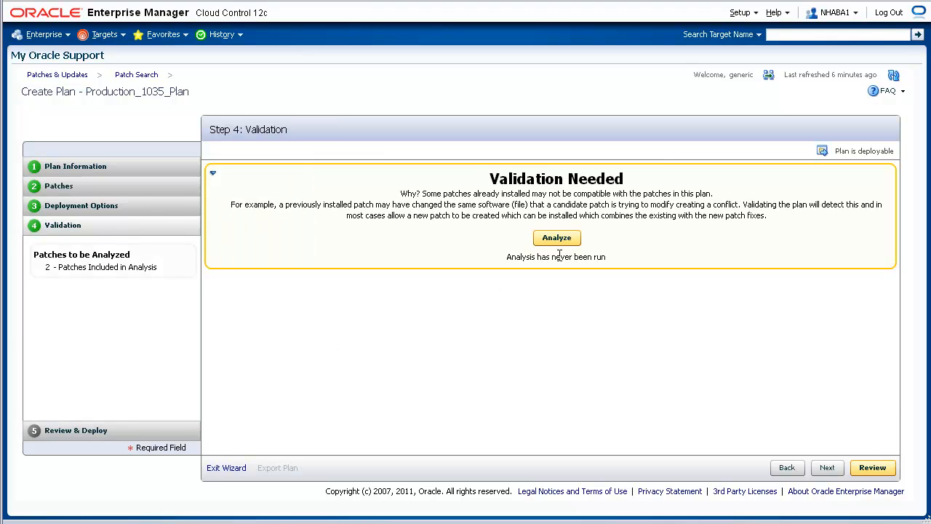
Step: Start the Validation analysis to check the plan's two patches for conflicts
left_click(556, 238)
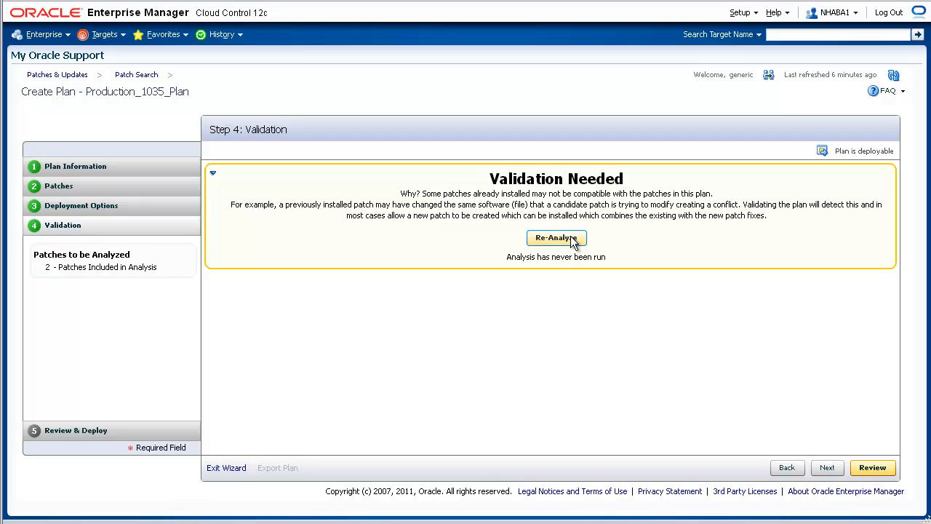
left_click(556, 238)
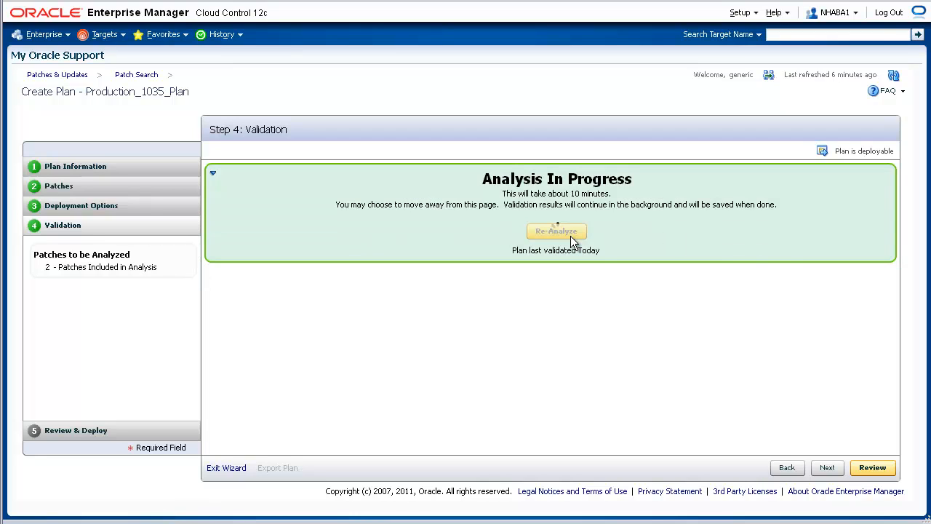
mouse_move(557, 231)
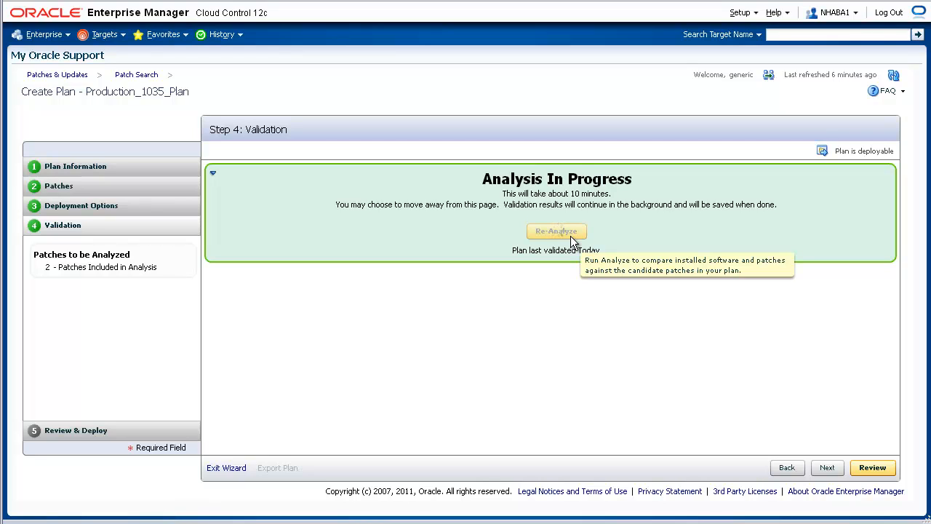
mouse_move(556, 231)
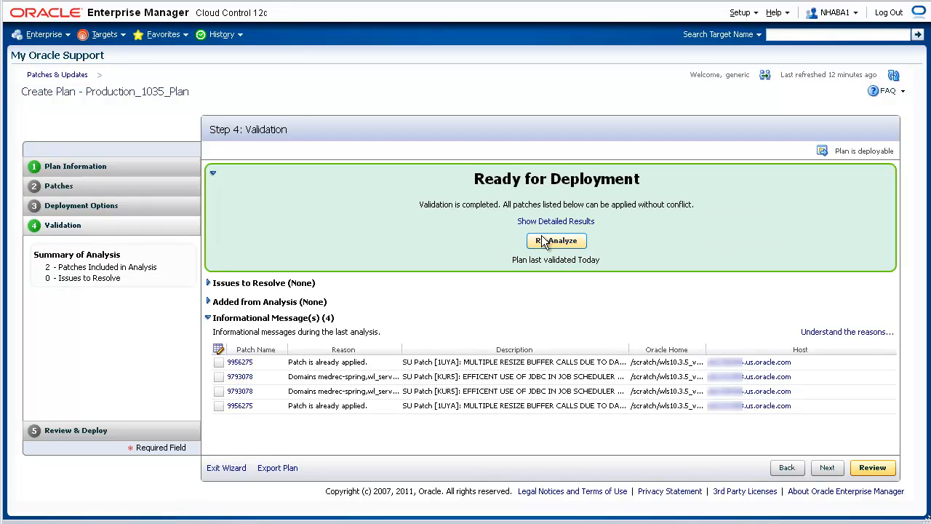
mouse_move(408, 305)
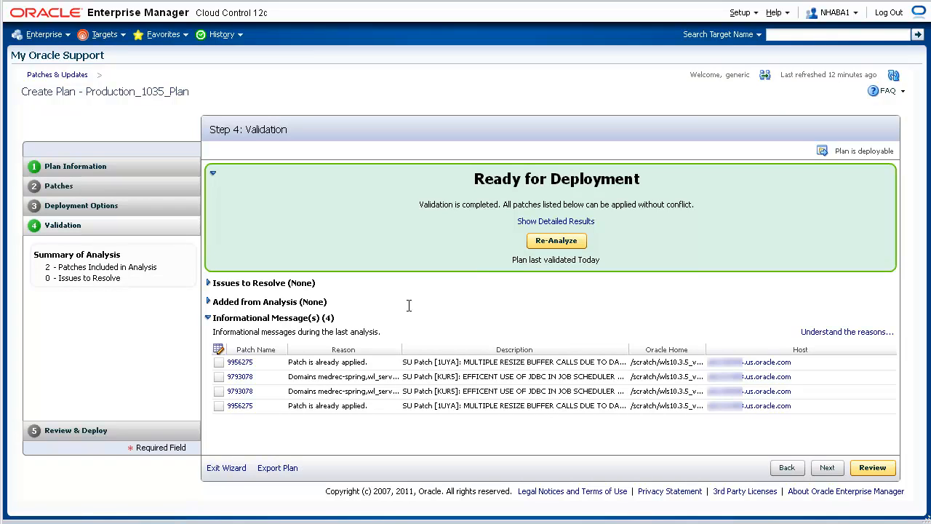
mouse_move(324, 363)
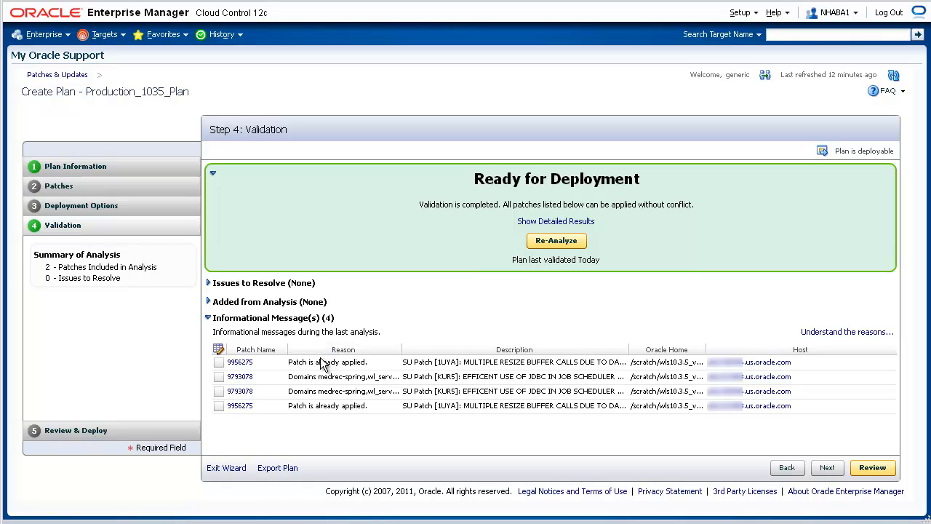
mouse_move(321, 369)
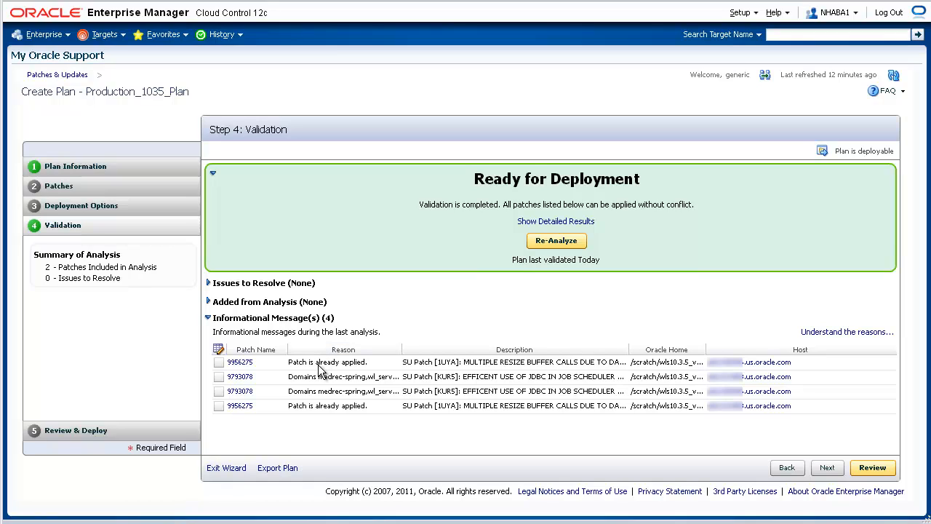
mouse_move(311, 386)
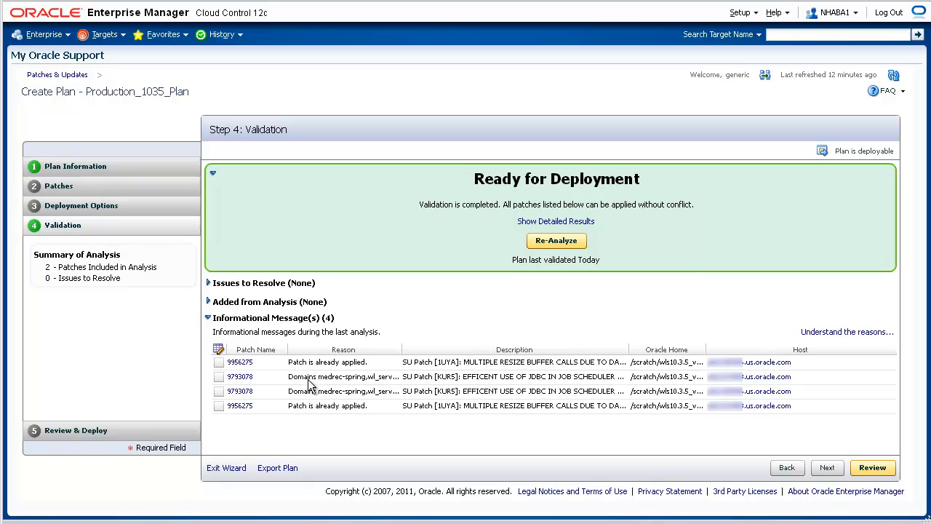
mouse_move(327, 405)
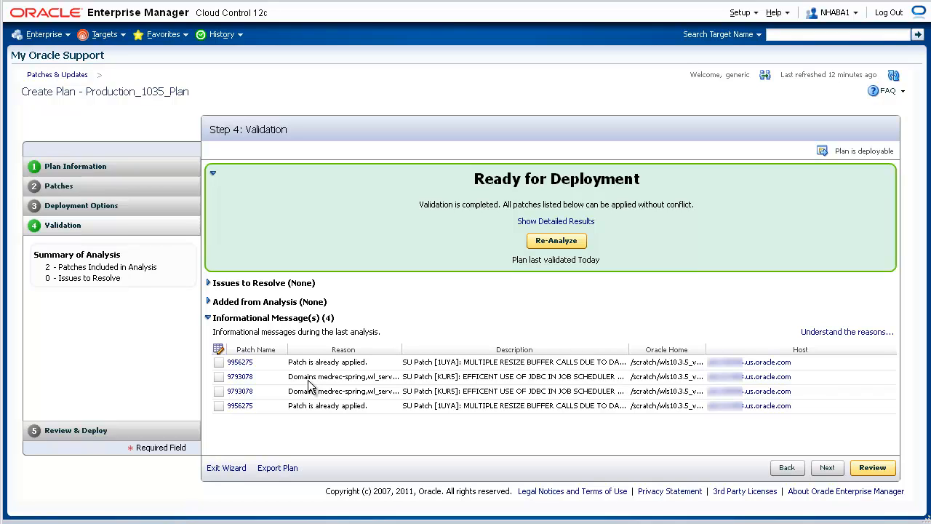
mouse_move(150, 431)
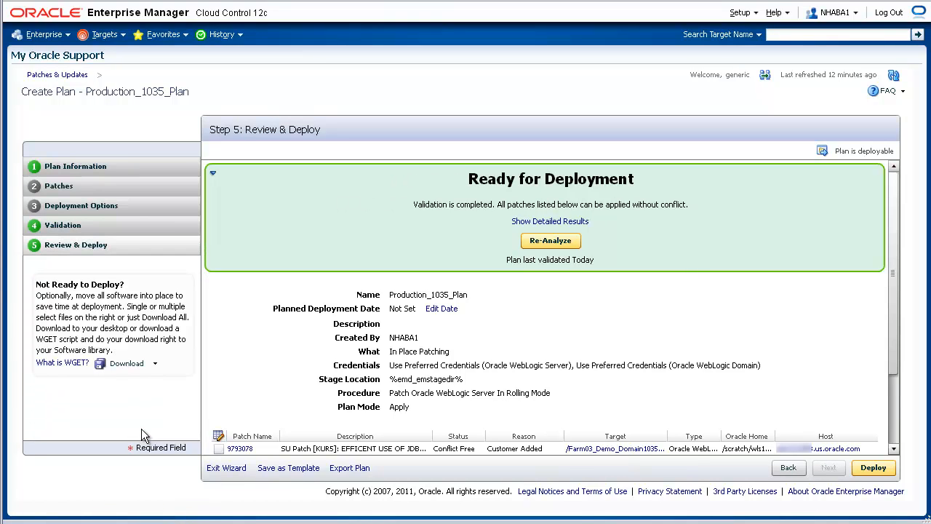
mouse_move(373, 429)
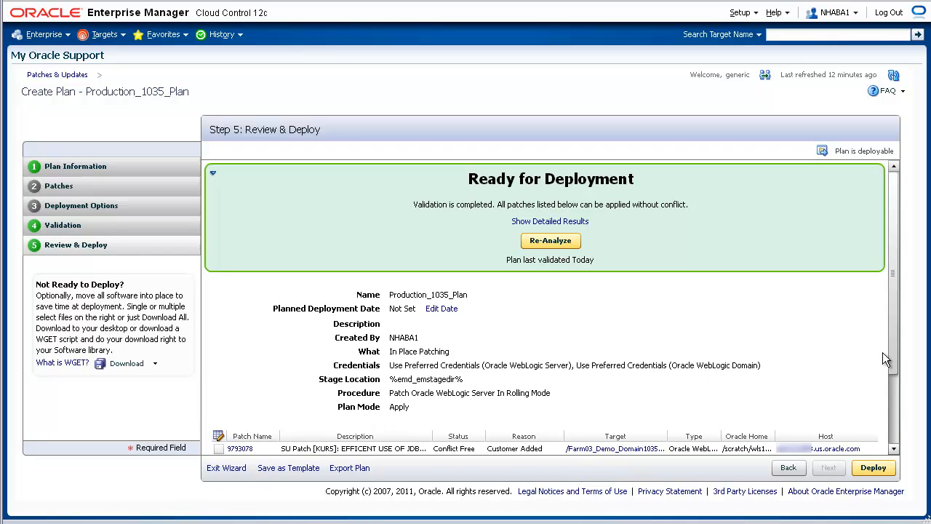
Step: Review the Production_1035_Plan summary and deploy it
scroll("down", 3)
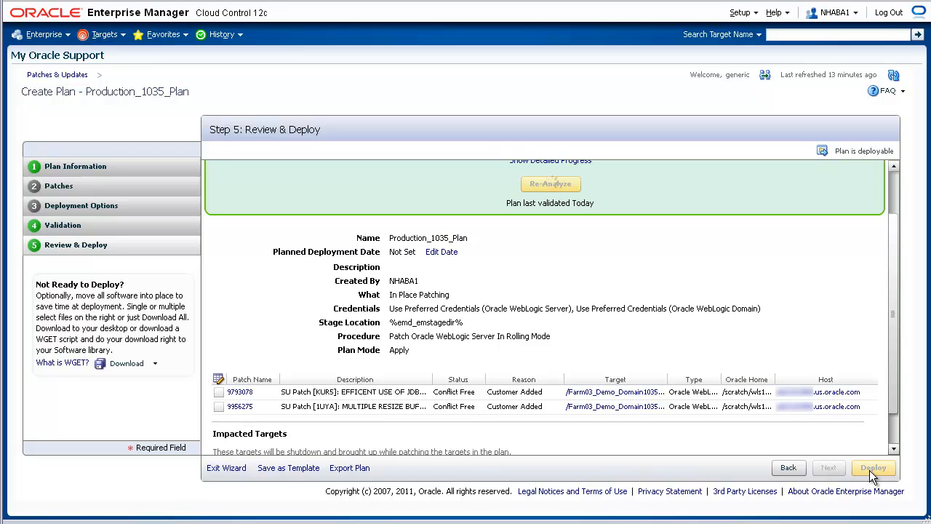
mouse_move(908, 439)
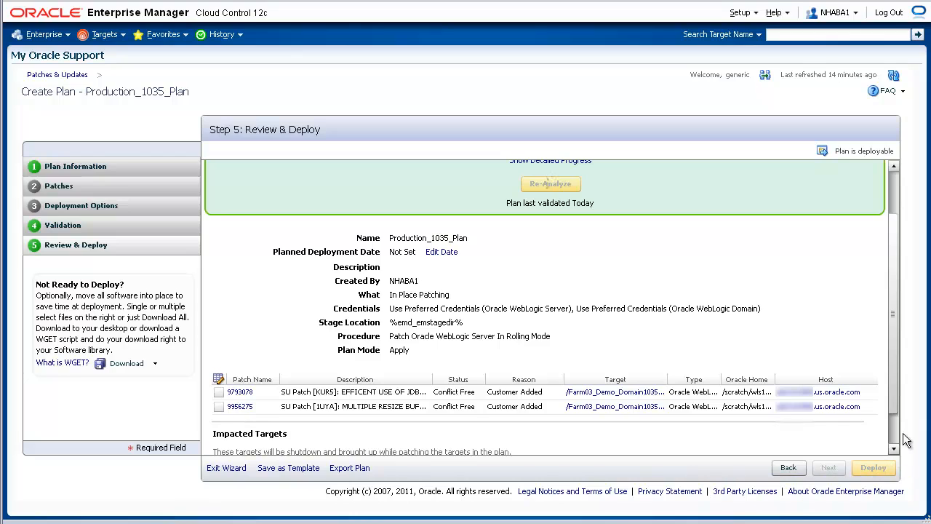
left_click(873, 467)
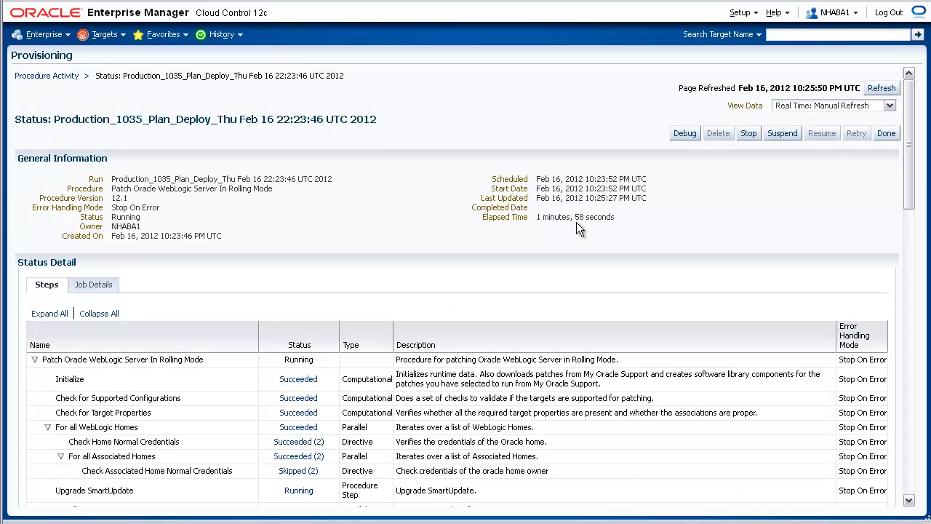
mouse_move(892, 109)
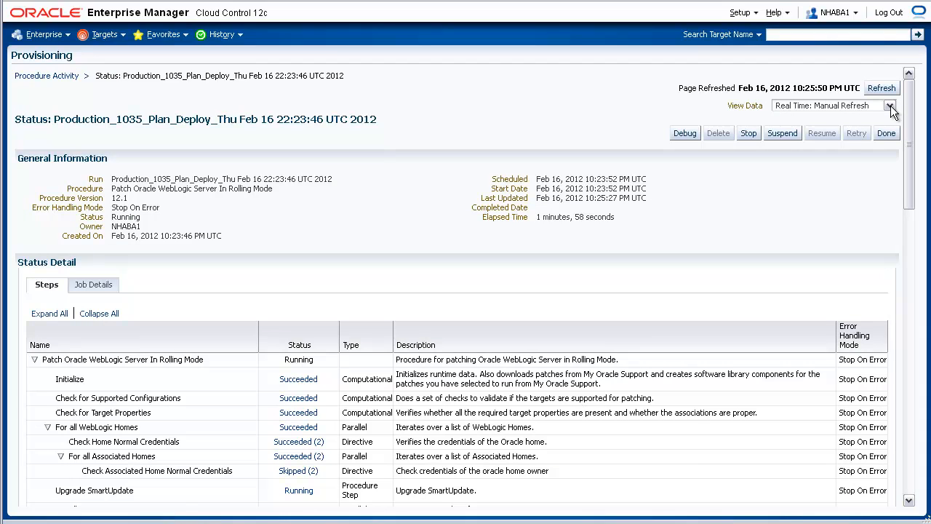
Step: Set the status page View Data to Real Time: 30 Second Refresh
left_click(889, 106)
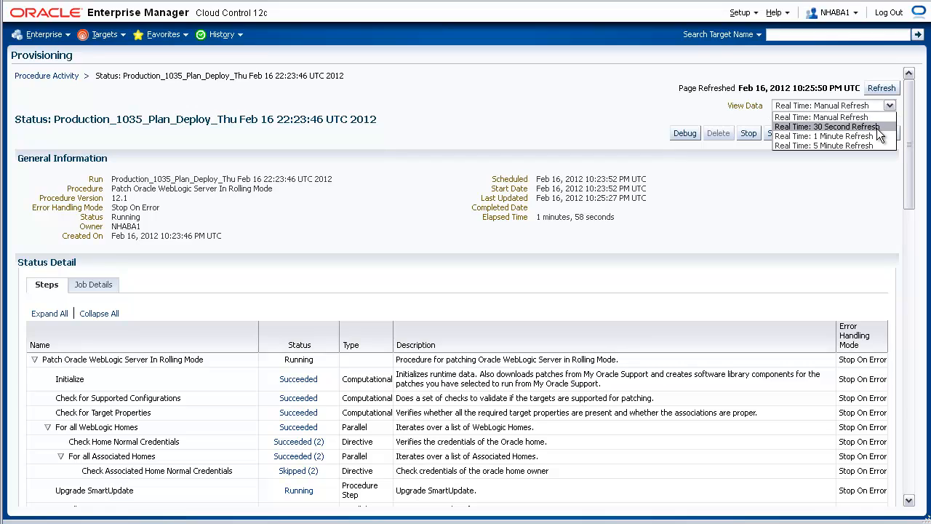
left_click(827, 126)
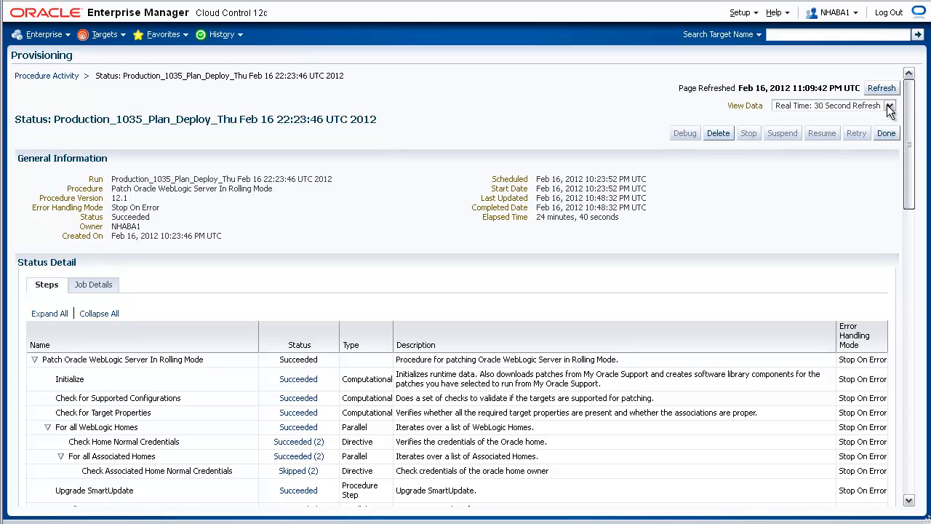
mouse_move(186, 225)
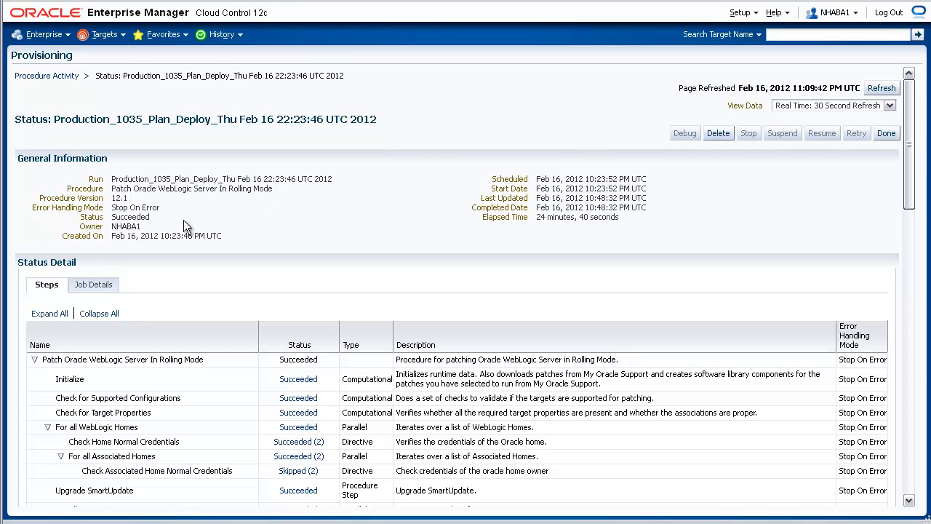
mouse_move(159, 225)
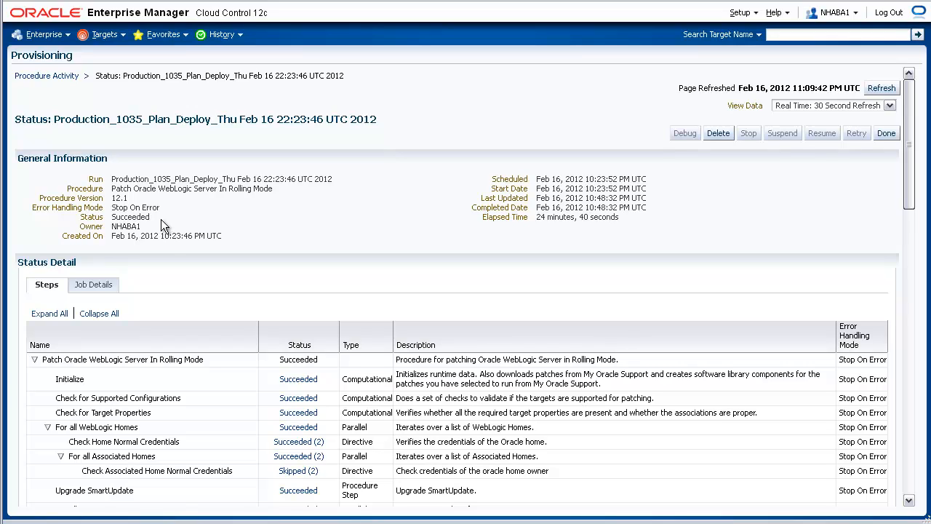
mouse_move(186, 385)
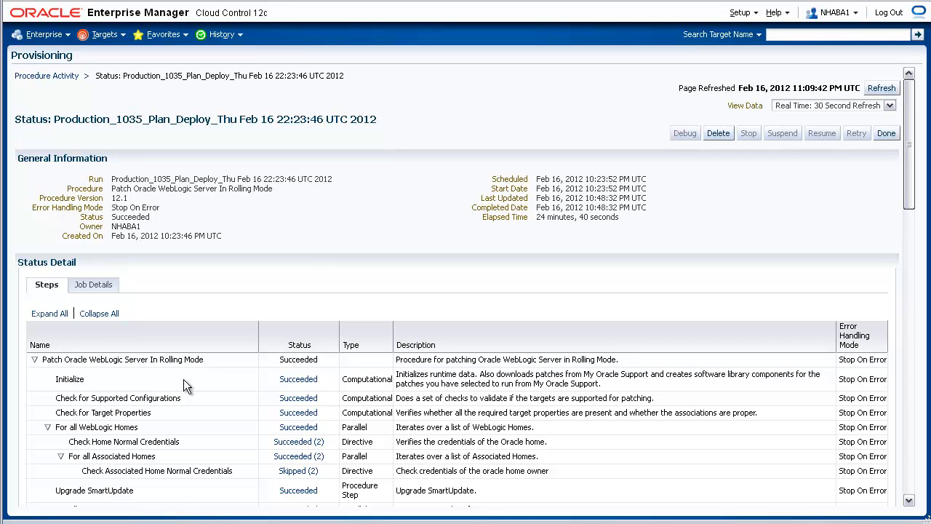
mouse_move(191, 409)
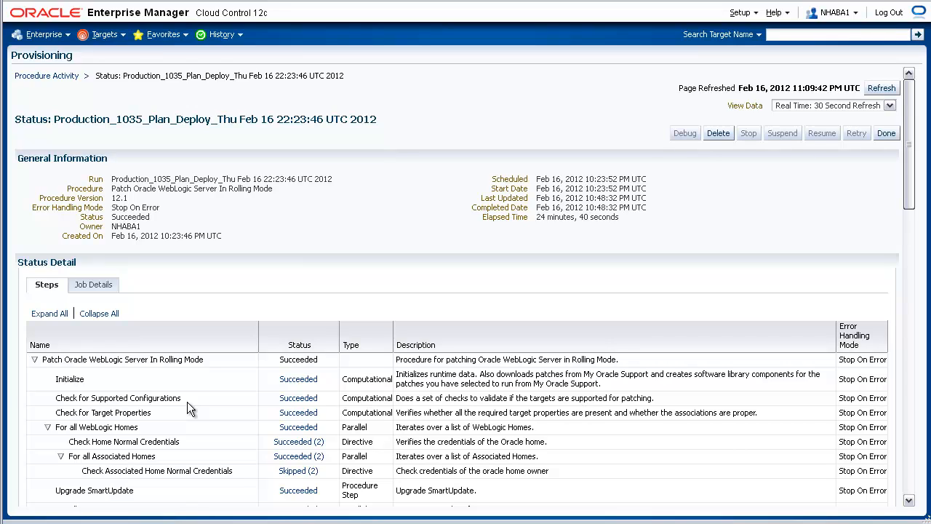
mouse_move(190, 454)
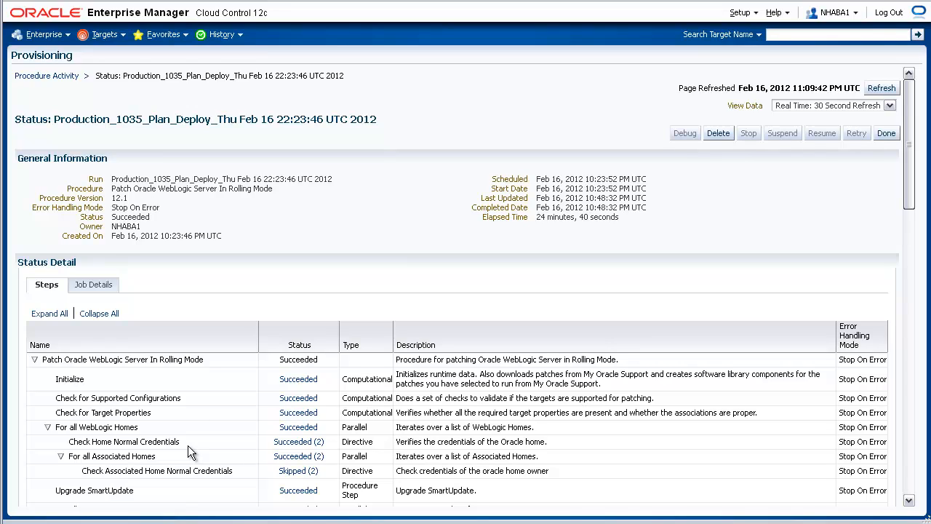
mouse_move(186, 499)
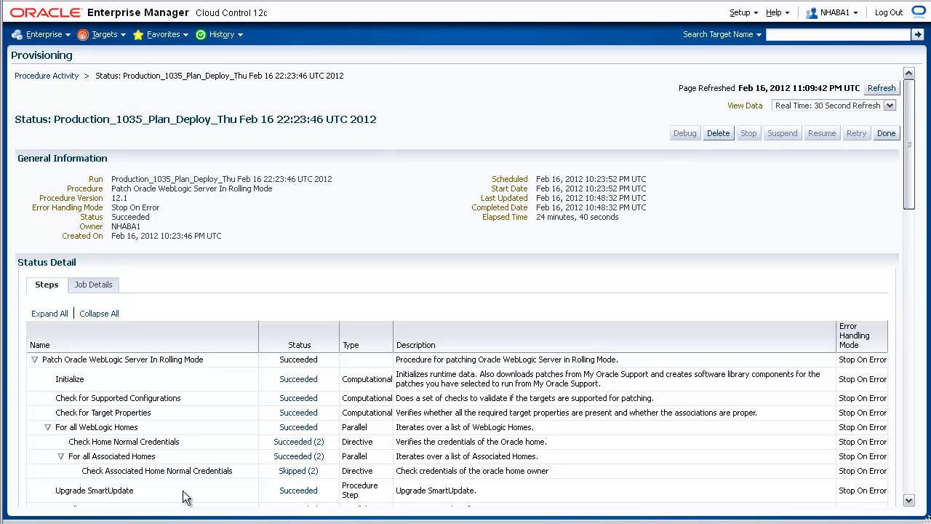
mouse_move(615, 367)
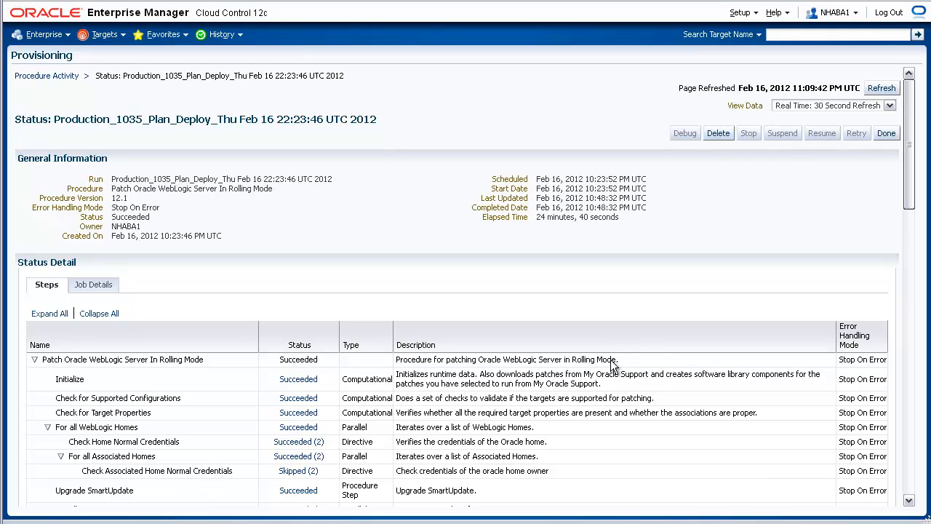
mouse_move(912, 186)
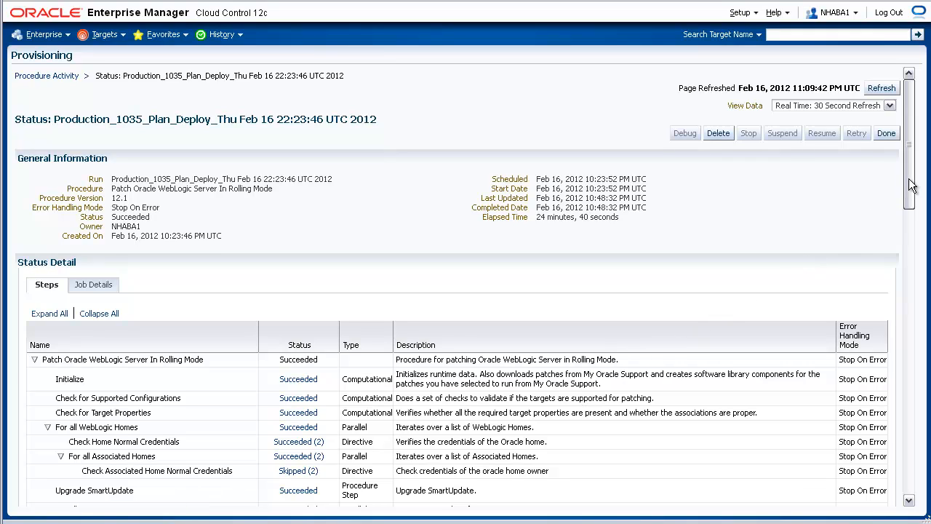
scroll("down", 3)
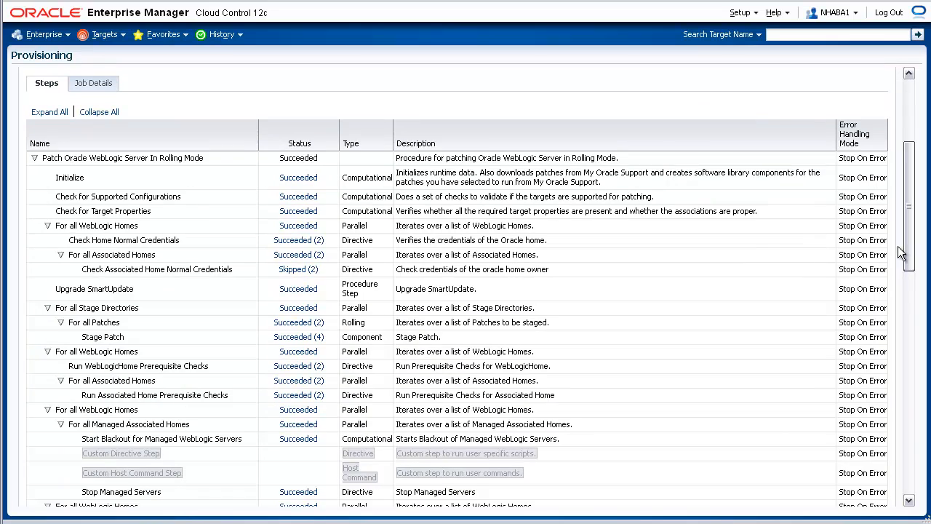
scroll("down", 3)
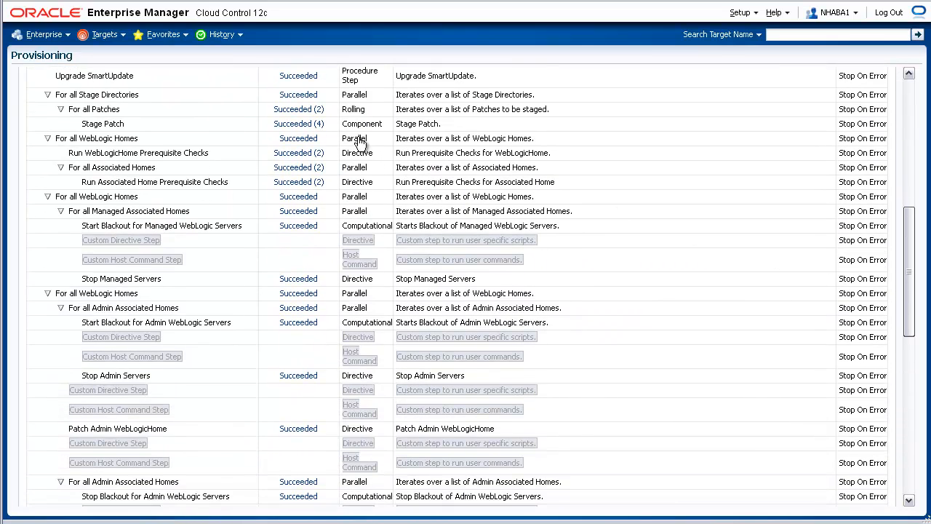
mouse_move(242, 101)
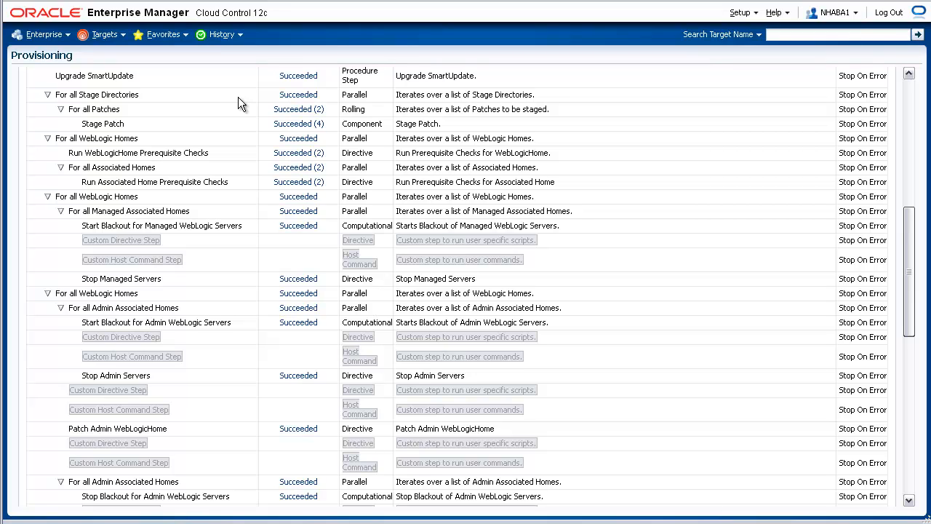
mouse_move(232, 163)
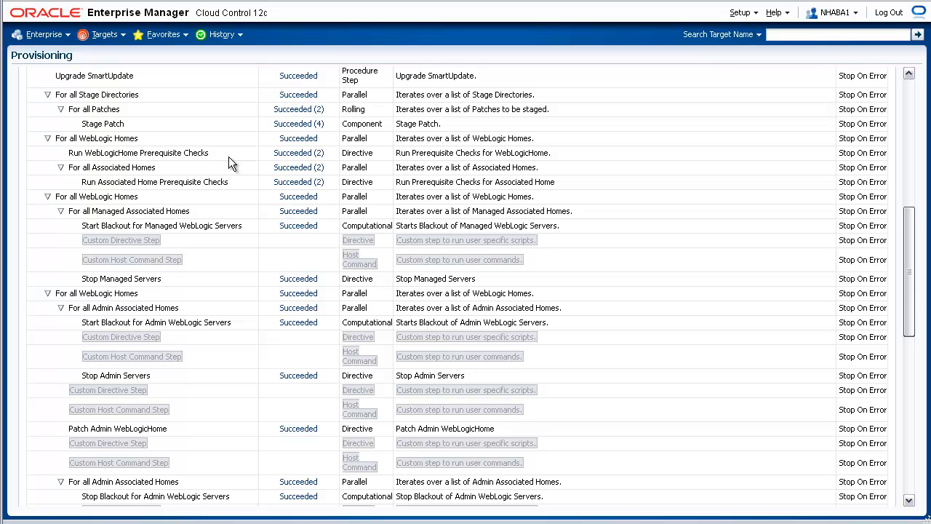
mouse_move(211, 305)
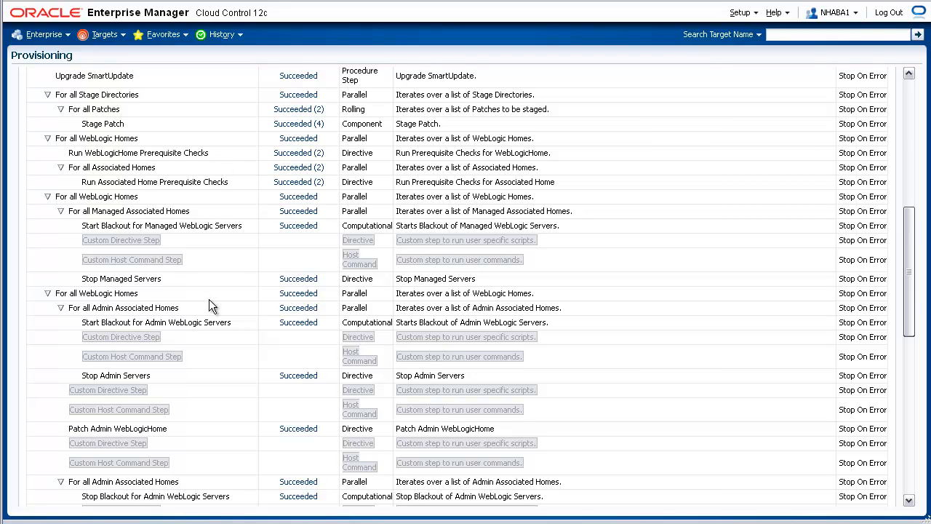
mouse_move(214, 324)
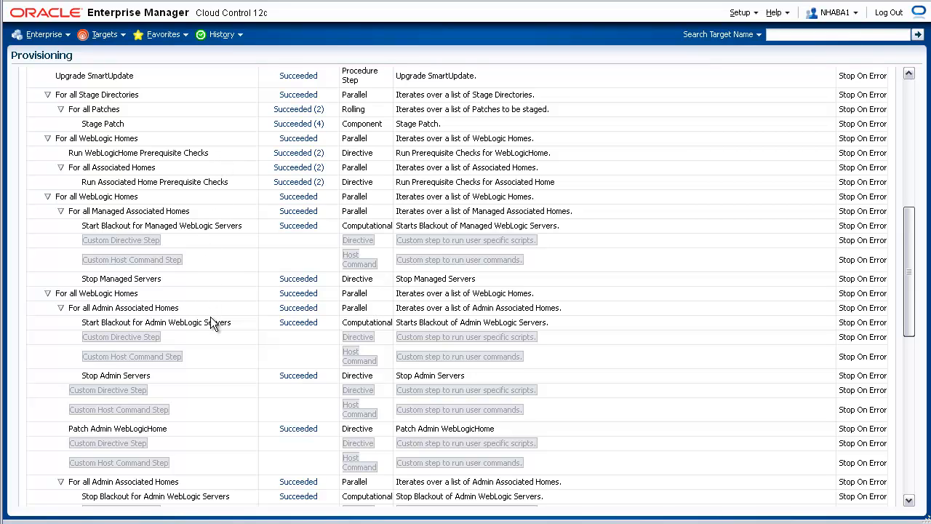
mouse_move(210, 323)
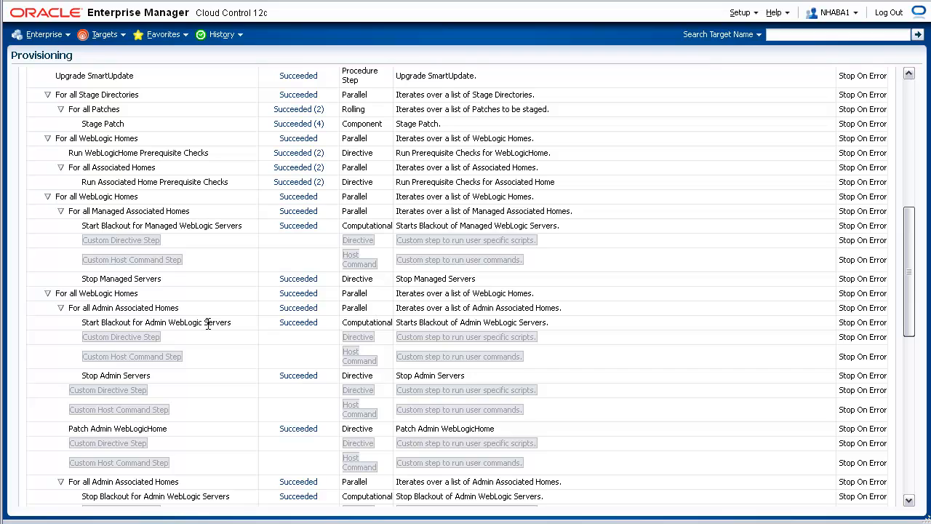
mouse_move(181, 379)
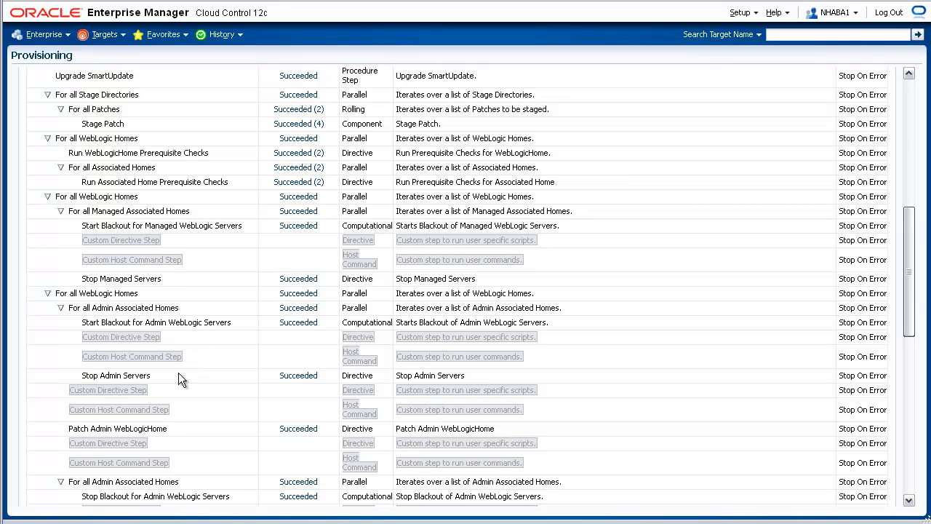
mouse_move(178, 427)
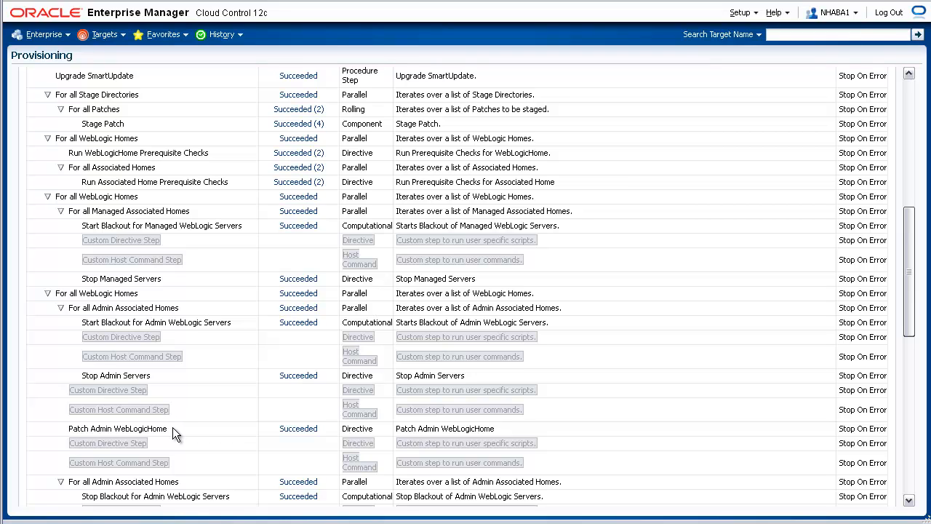
mouse_move(657, 394)
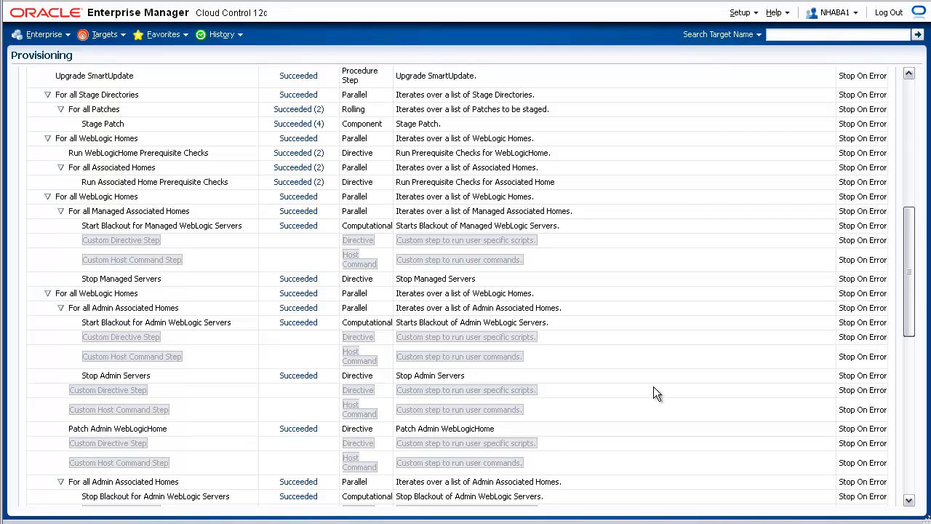
scroll("down", 3)
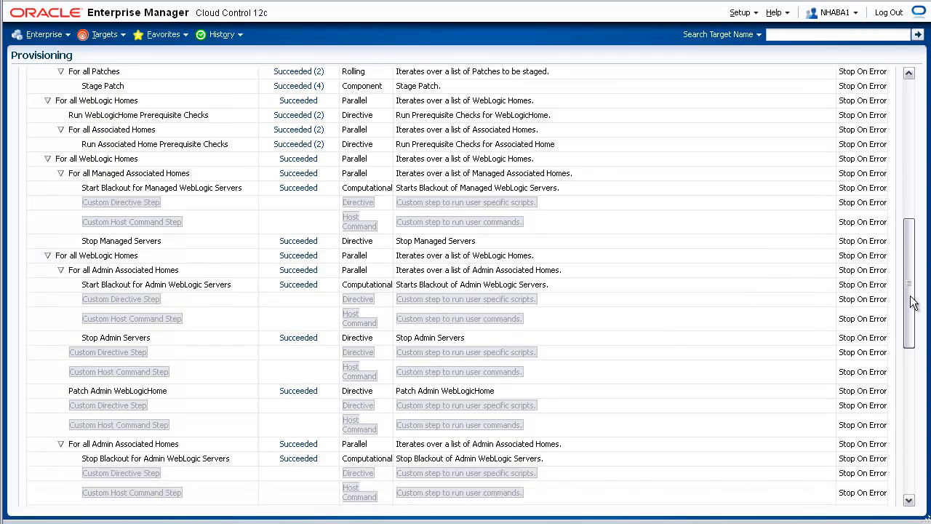
scroll("down", 3)
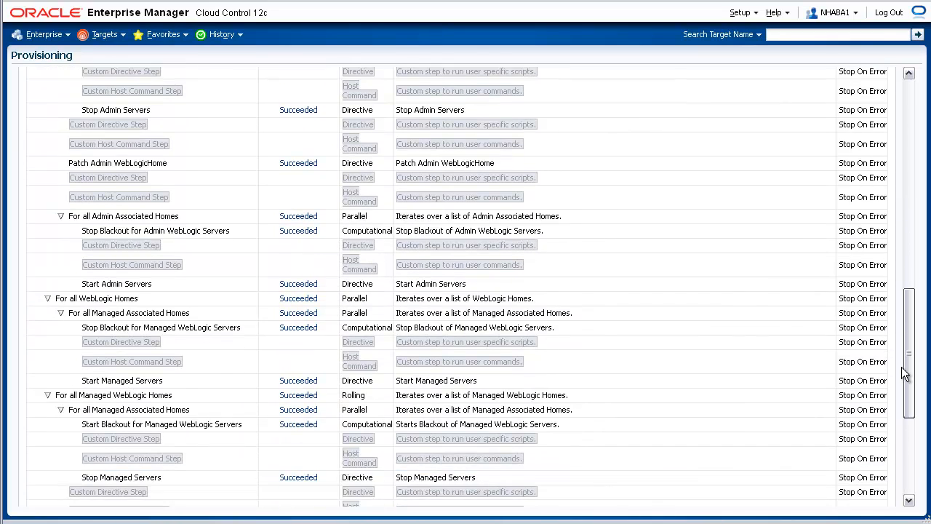
scroll("down", 3)
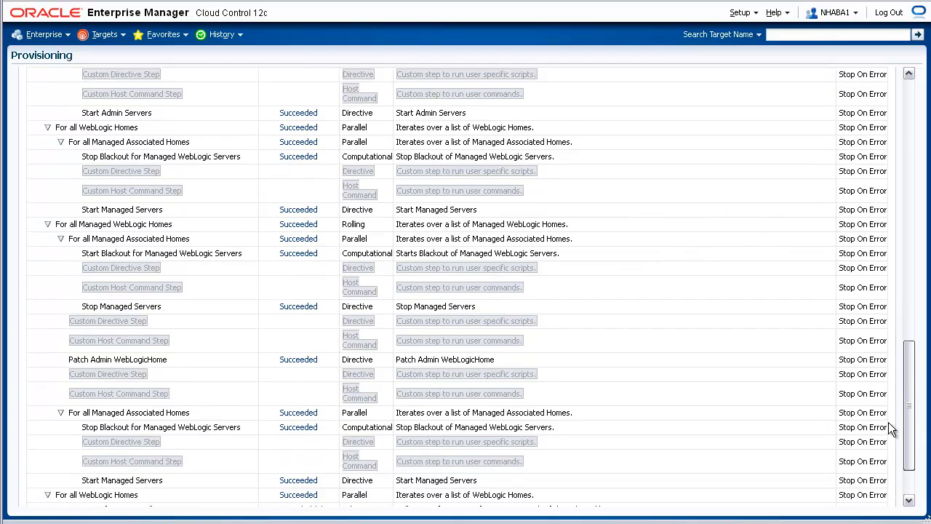
scroll("down", 3)
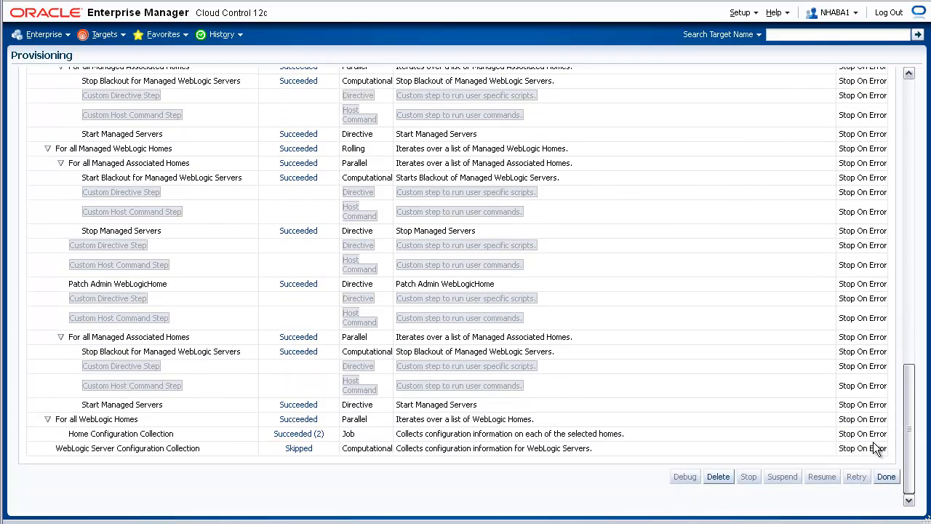
mouse_move(256, 416)
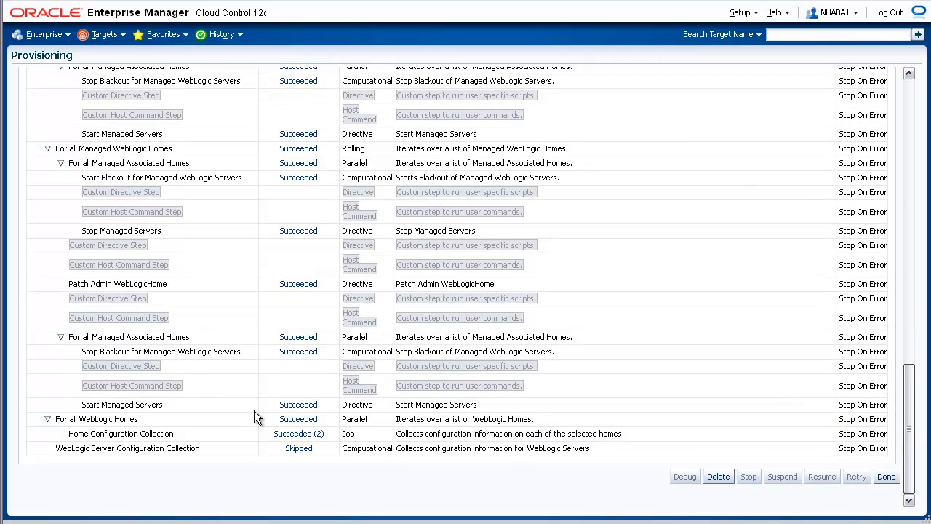